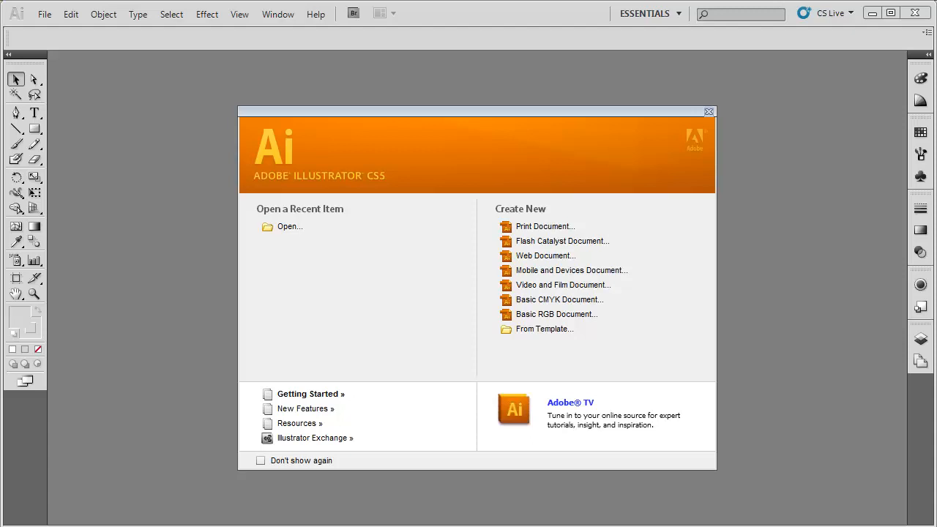
mouse_move(630, 220)
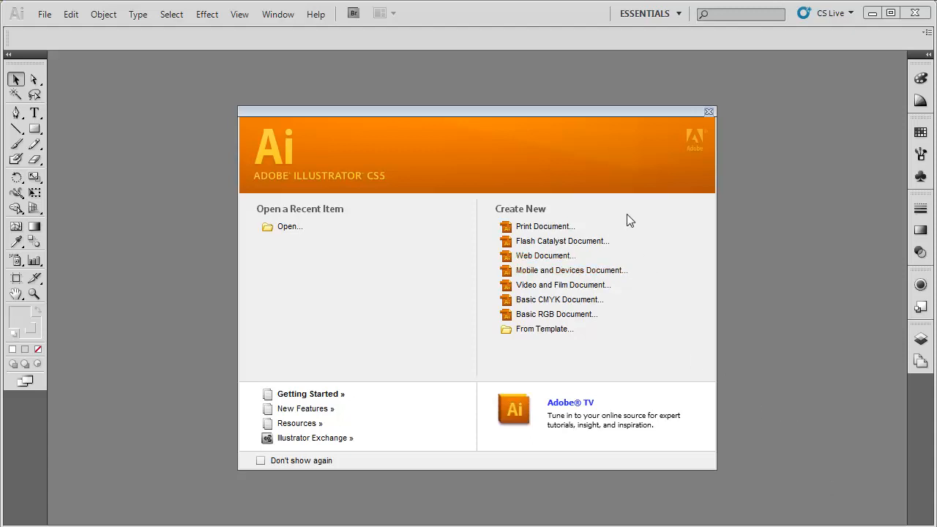
mouse_move(610, 322)
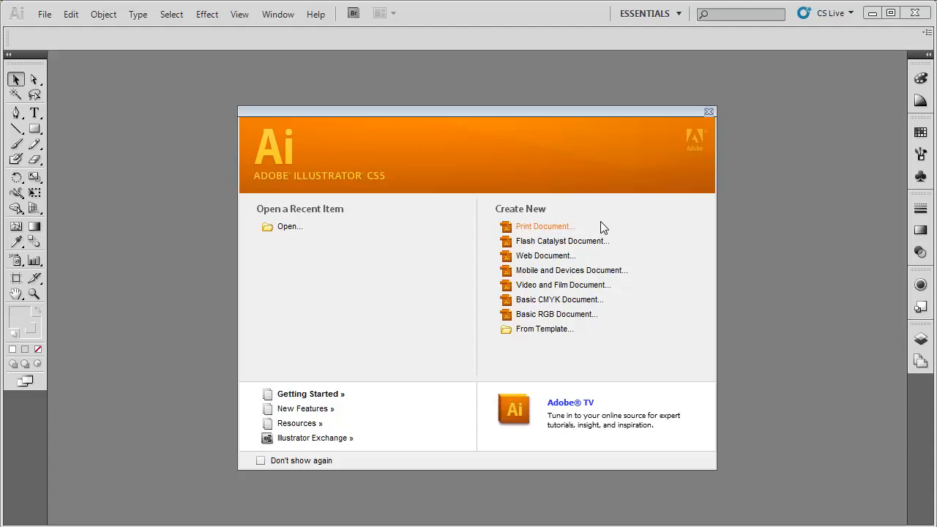
mouse_move(565, 250)
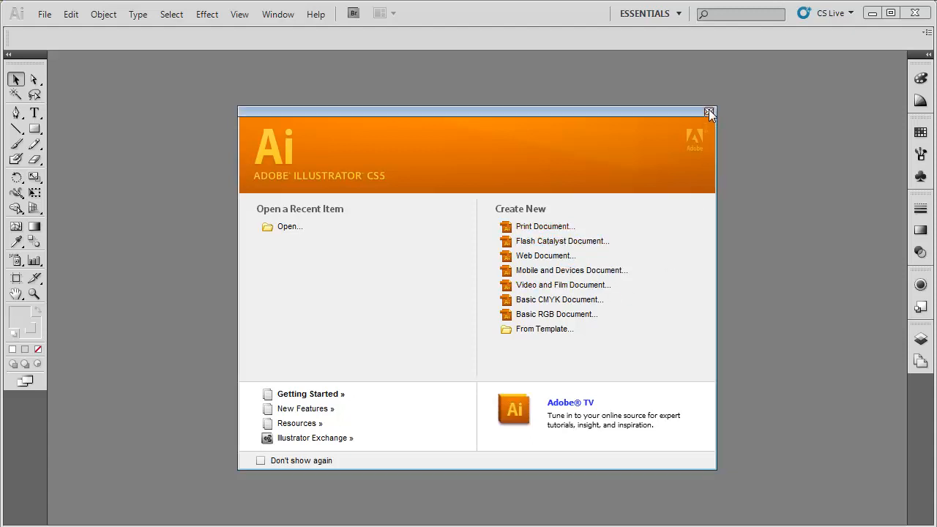
- Dismiss the Welcome Screen and bring up the File menu commands
left_click(709, 111)
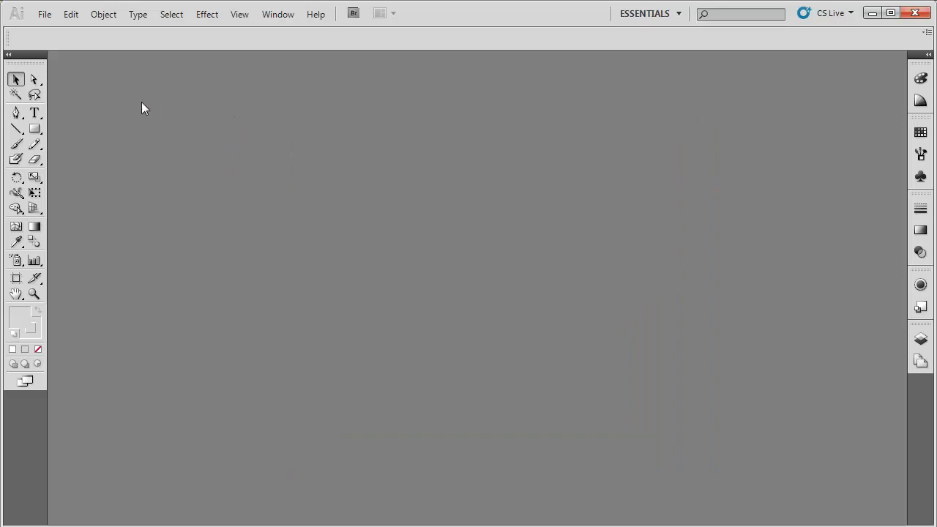
left_click(47, 14)
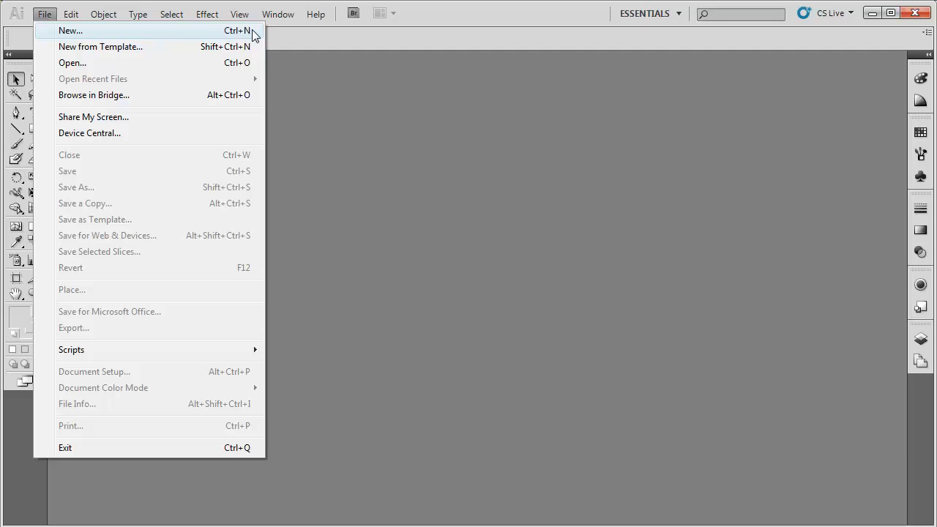
mouse_move(236, 35)
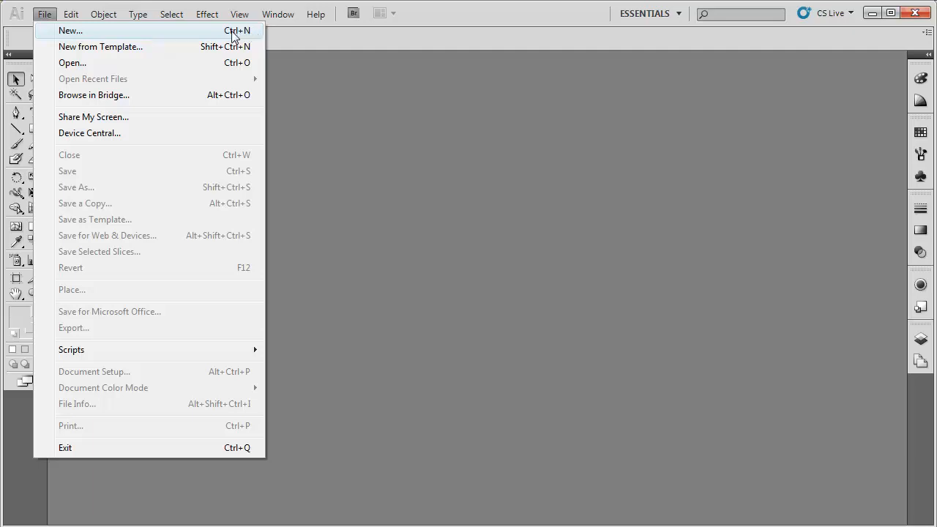
mouse_move(208, 36)
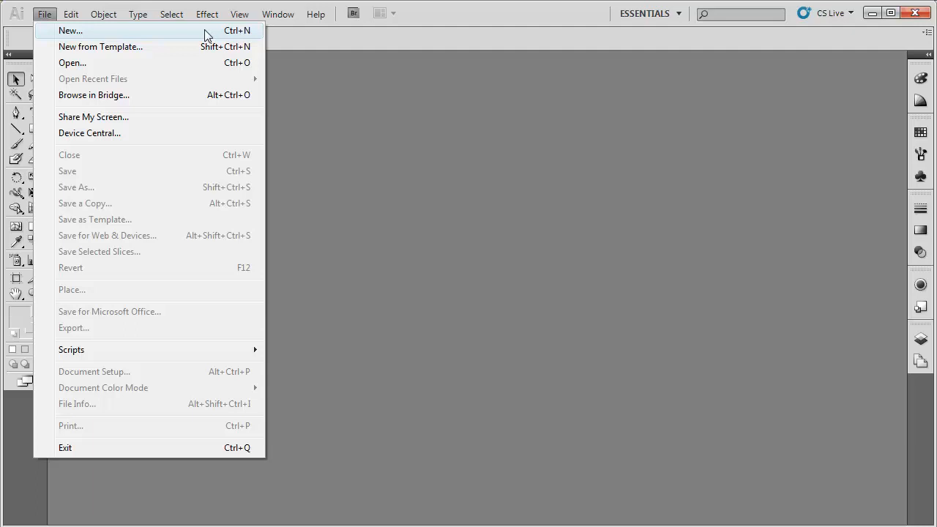
- Start a New Document and name it 'my first document'
left_click(66, 29)
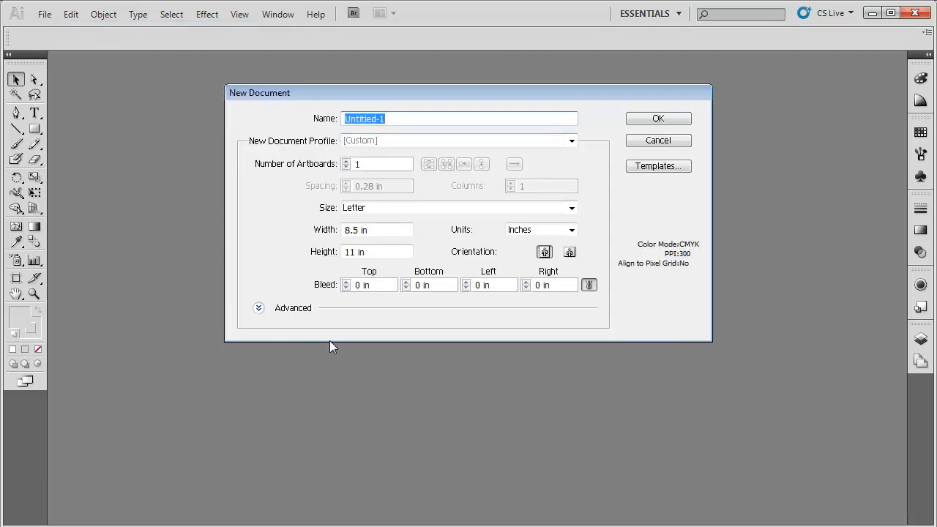
mouse_move(697, 214)
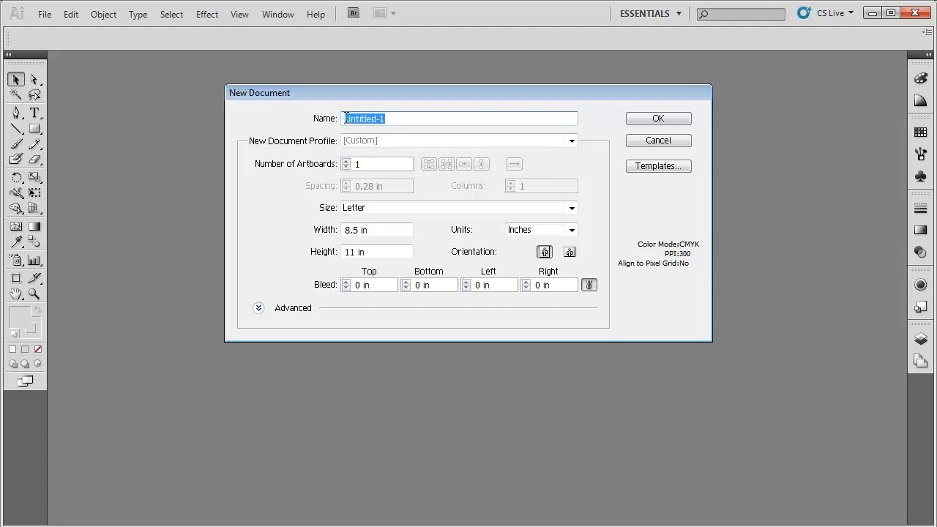
mouse_move(350, 116)
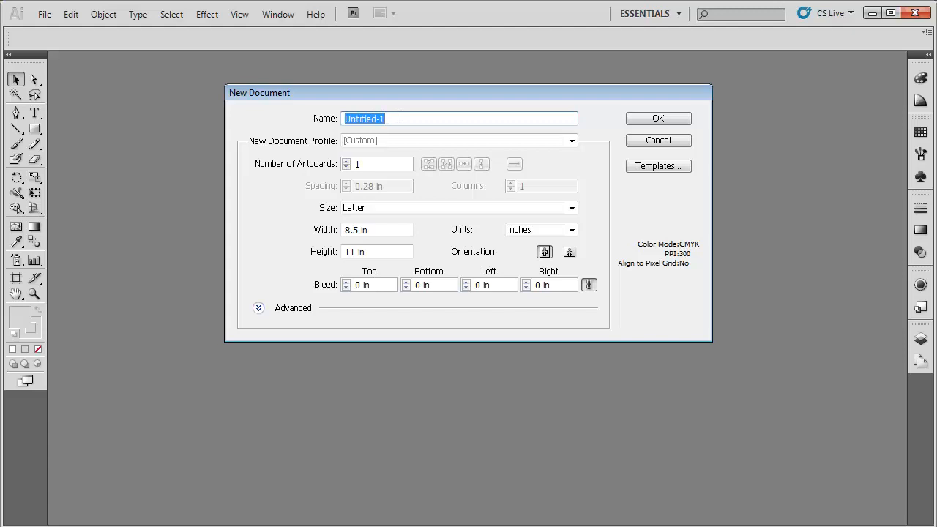
mouse_move(405, 119)
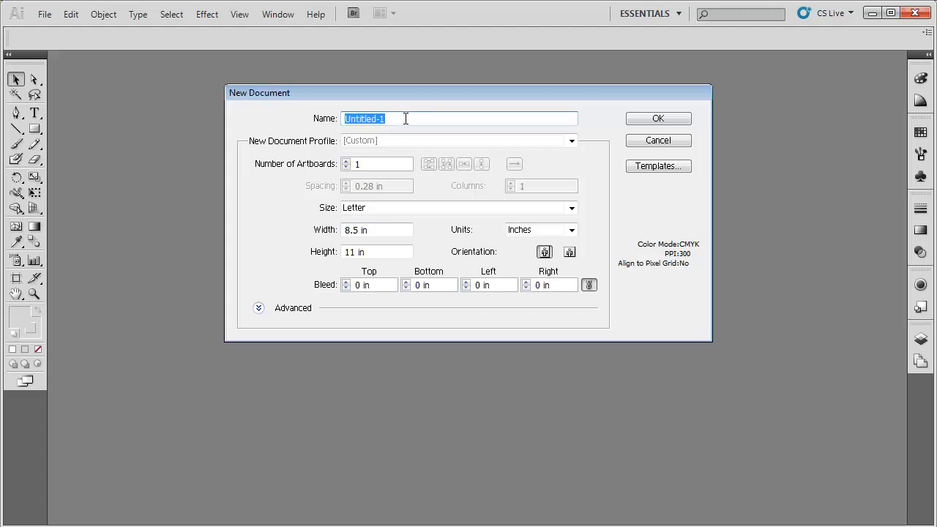
mouse_move(325, 99)
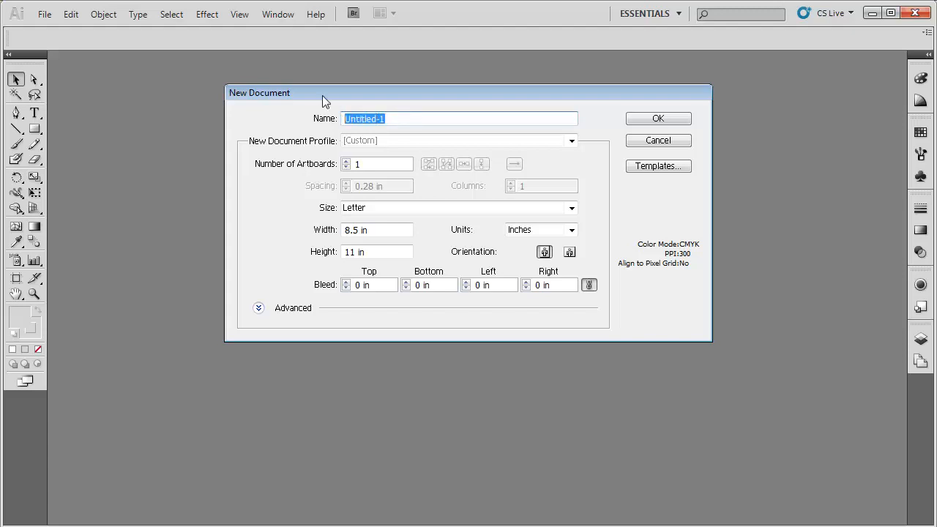
type("my fir")
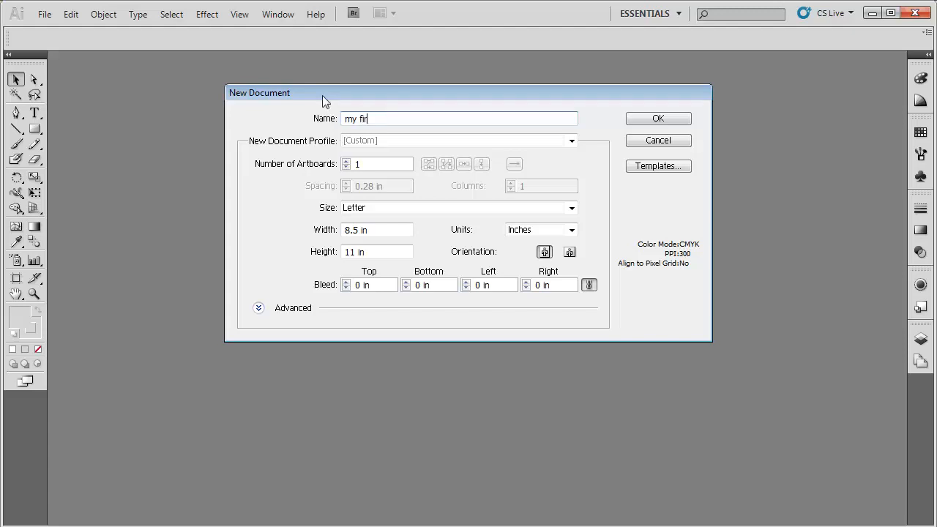
type("st docu")
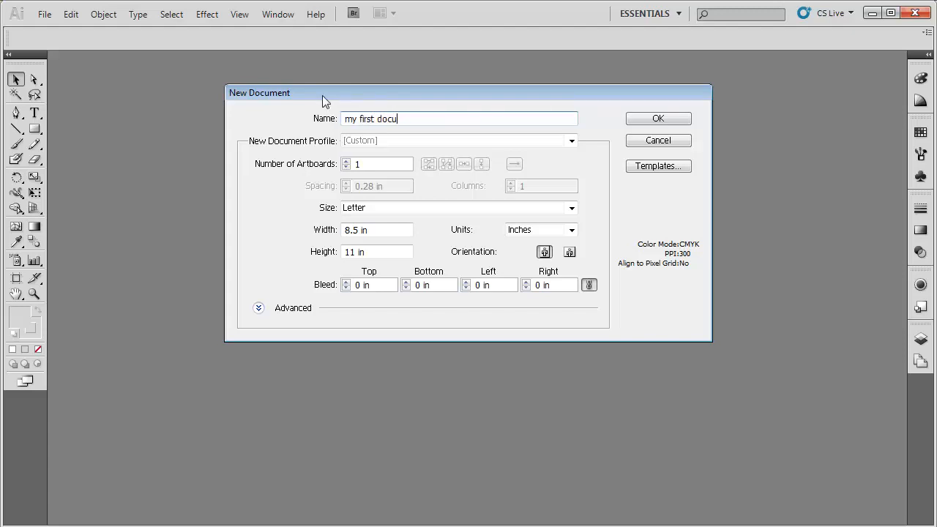
type("ment")
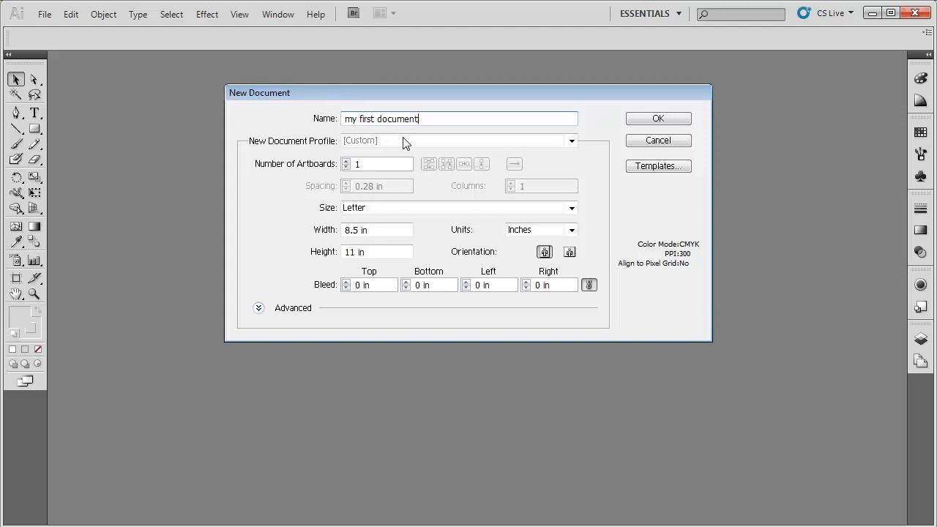
mouse_move(430, 144)
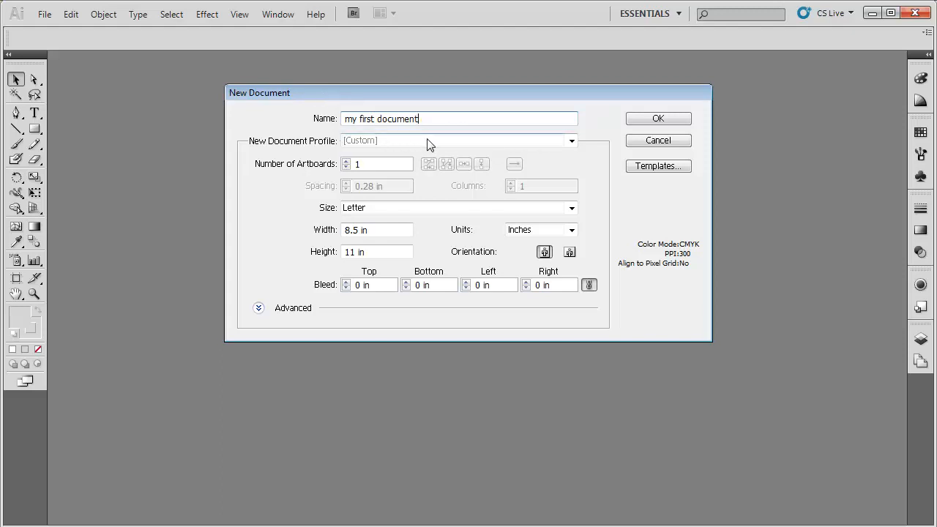
mouse_move(504, 142)
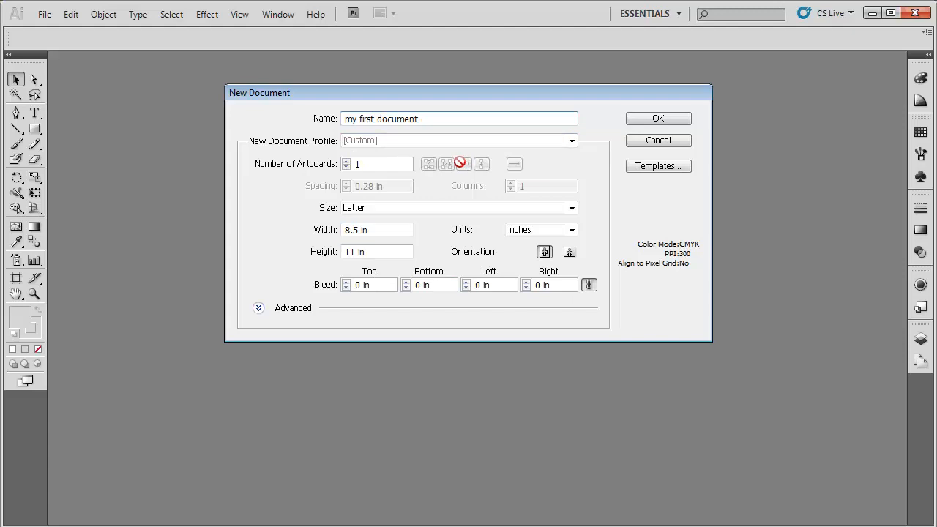
- Set the New Document Profile to Print for a 612 × 792 pt Letter page
left_click(378, 164)
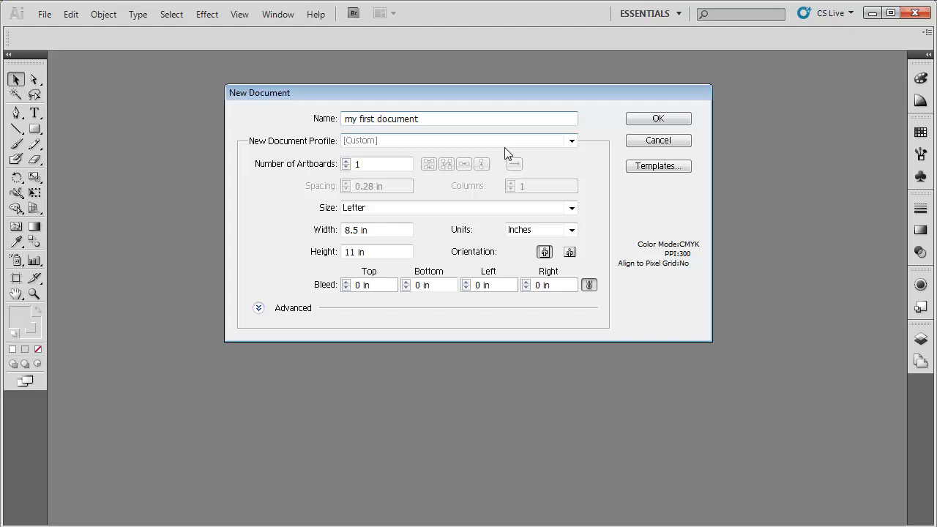
left_click(571, 141)
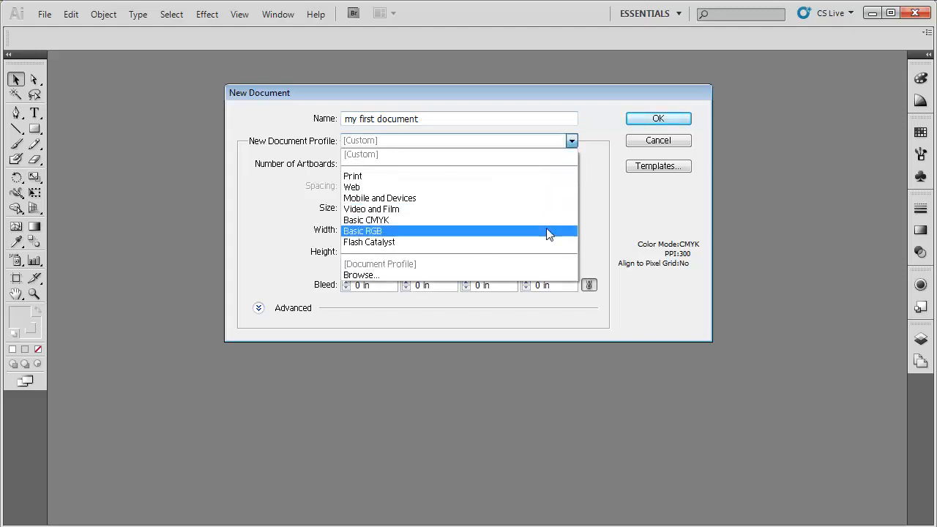
mouse_move(527, 196)
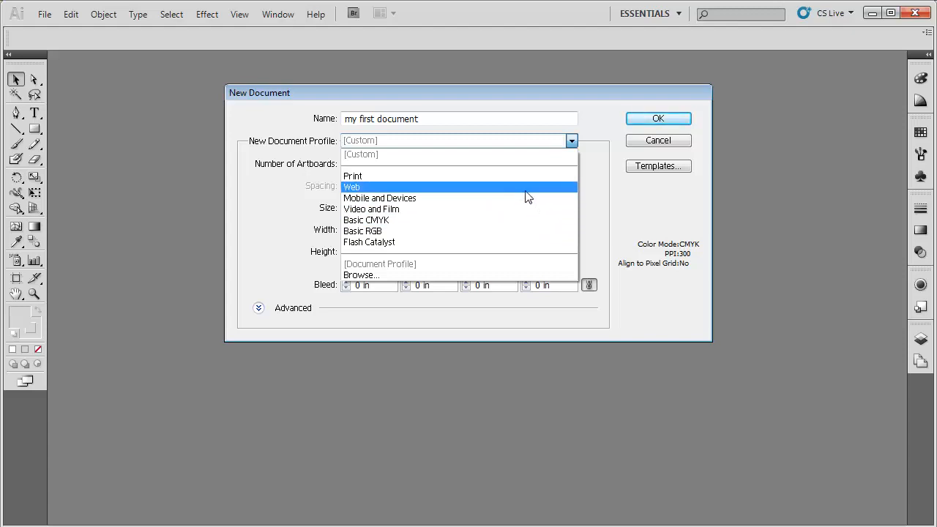
mouse_move(521, 188)
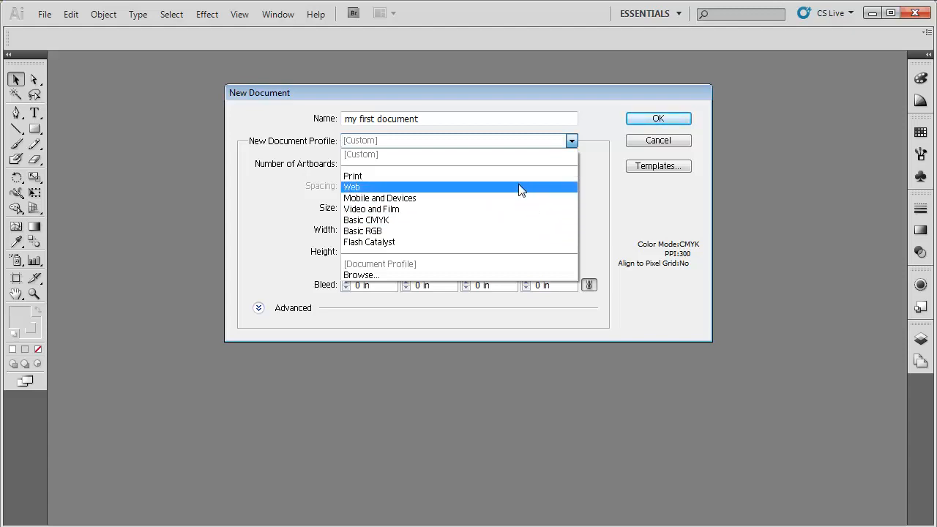
mouse_move(504, 252)
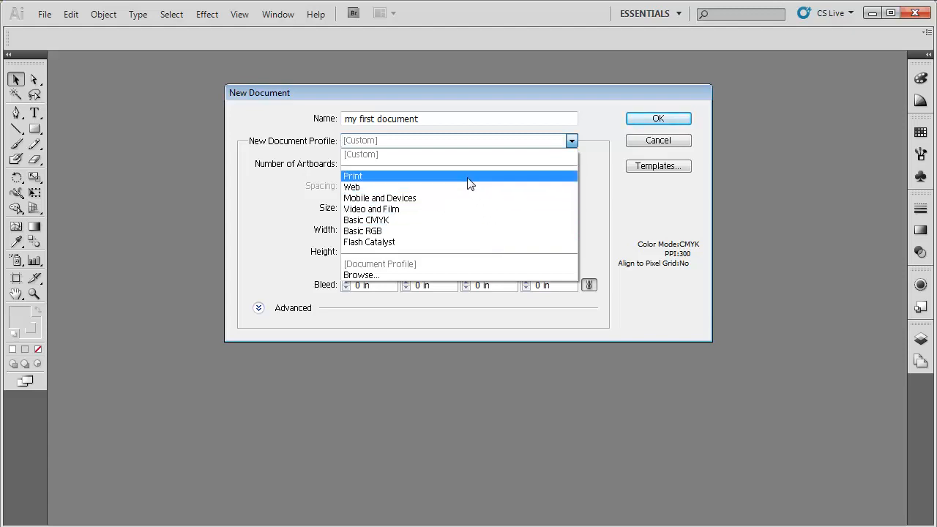
left_click(353, 175)
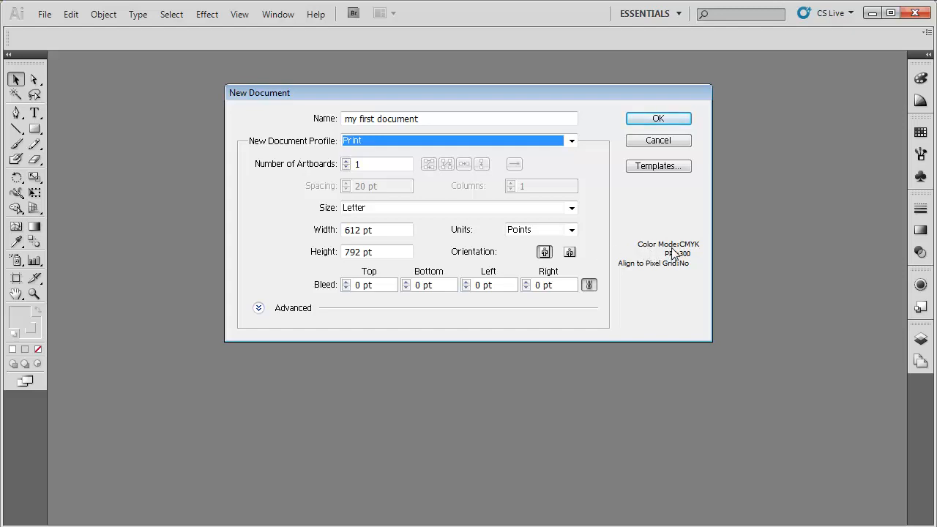
mouse_move(703, 252)
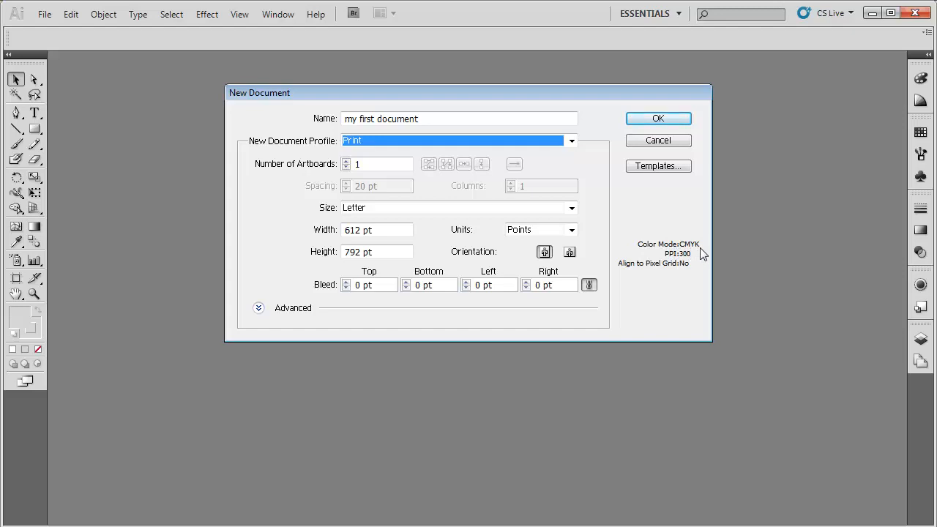
mouse_move(666, 261)
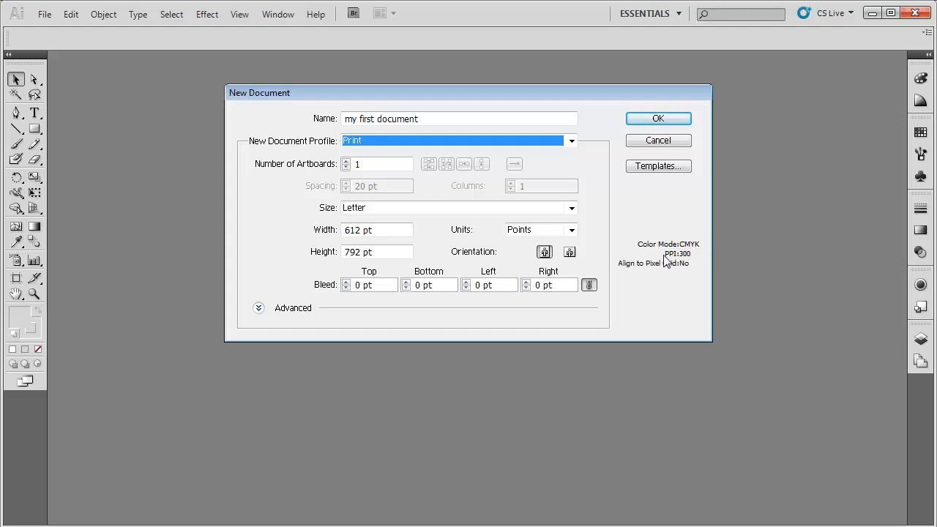
mouse_move(685, 267)
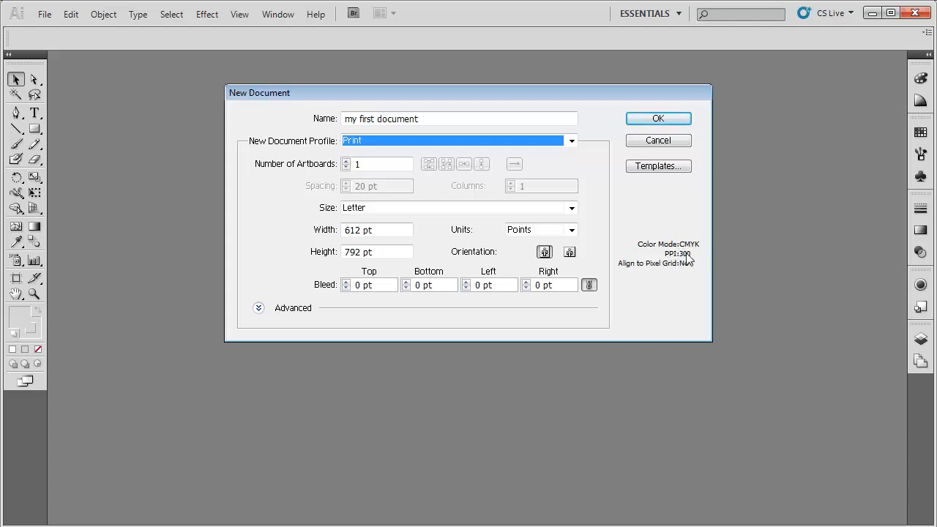
mouse_move(682, 266)
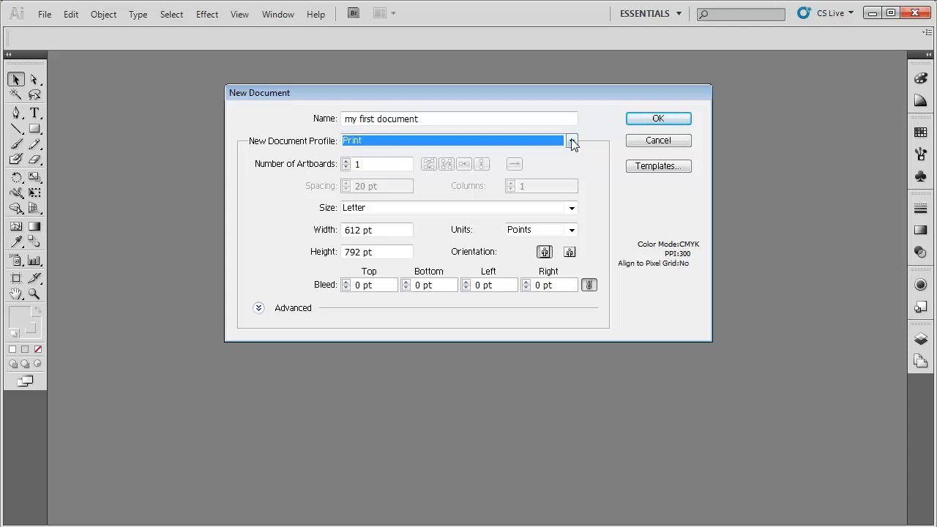
- Switch the document profile to Web (800 × 600 px, RGB) via the profile list
left_click(571, 140)
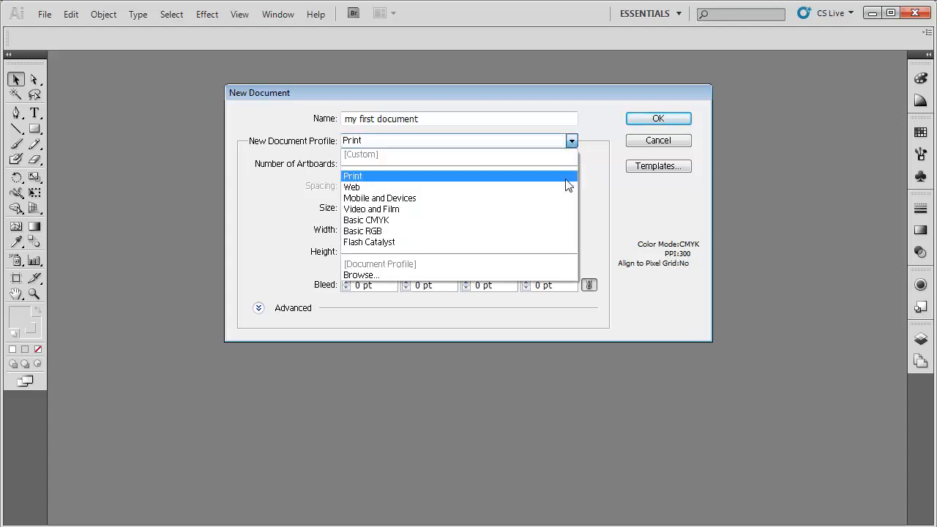
left_click(352, 187)
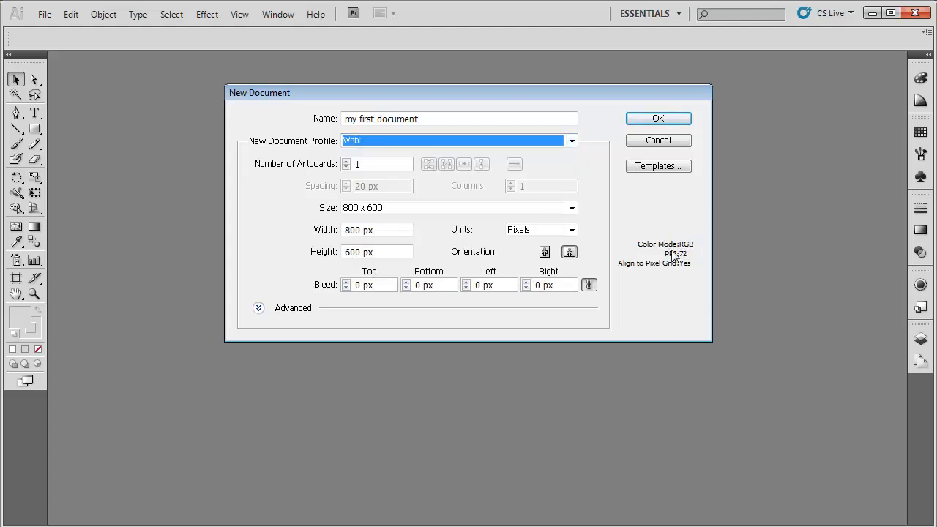
mouse_move(703, 255)
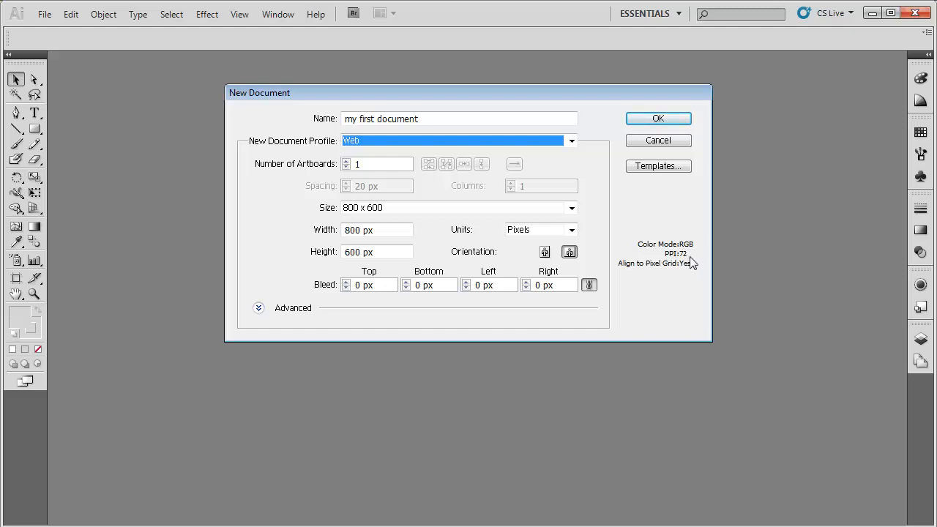
mouse_move(565, 146)
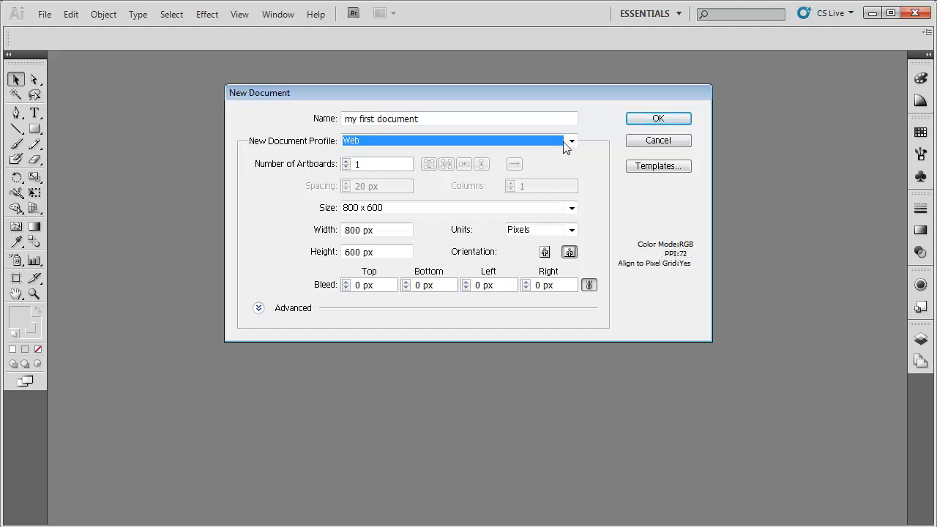
left_click(571, 141)
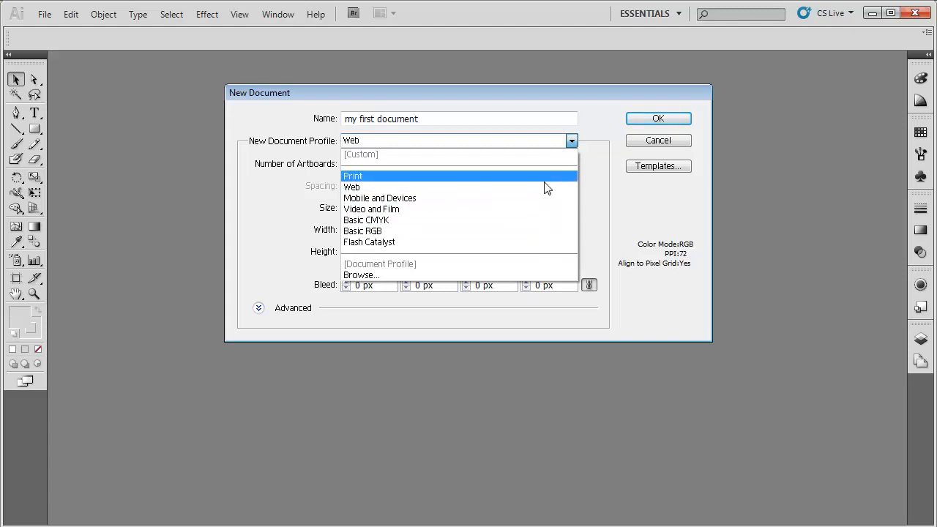
left_click(351, 188)
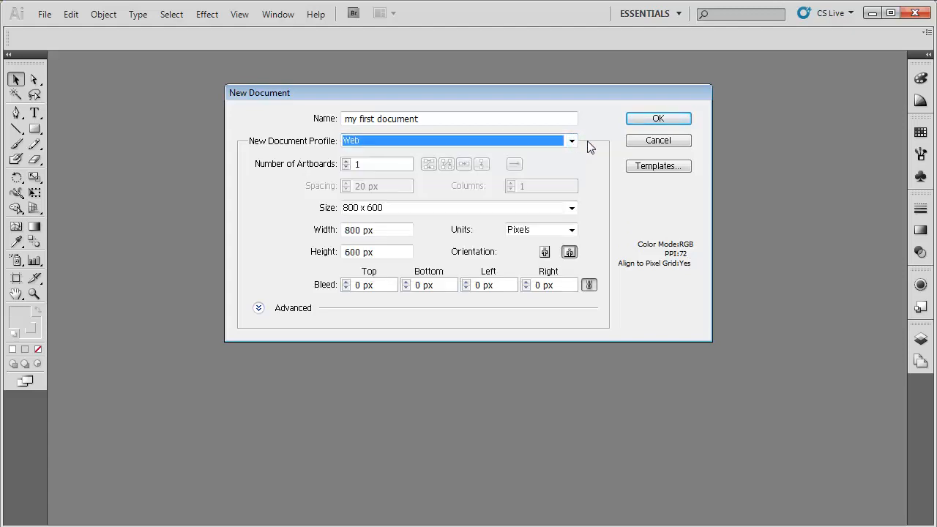
mouse_move(515, 147)
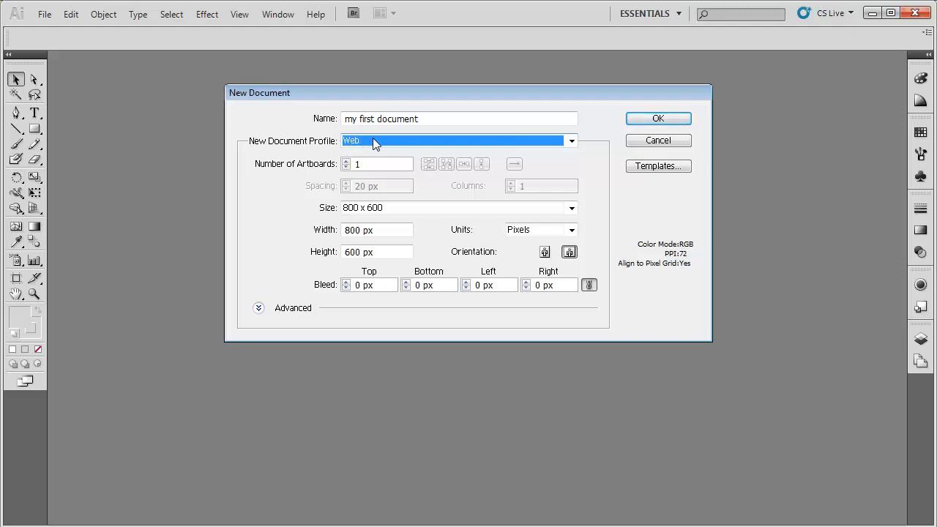
mouse_move(383, 144)
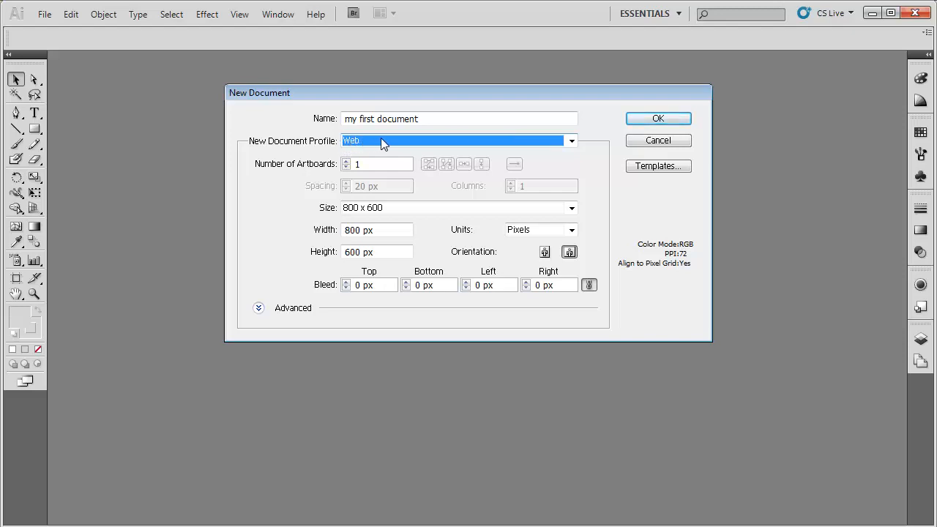
mouse_move(352, 164)
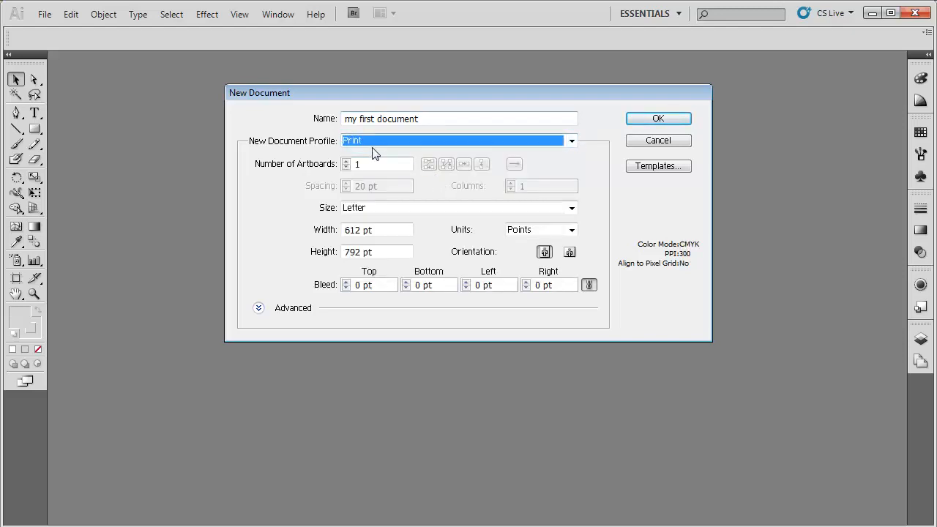
mouse_move(407, 200)
type("2")
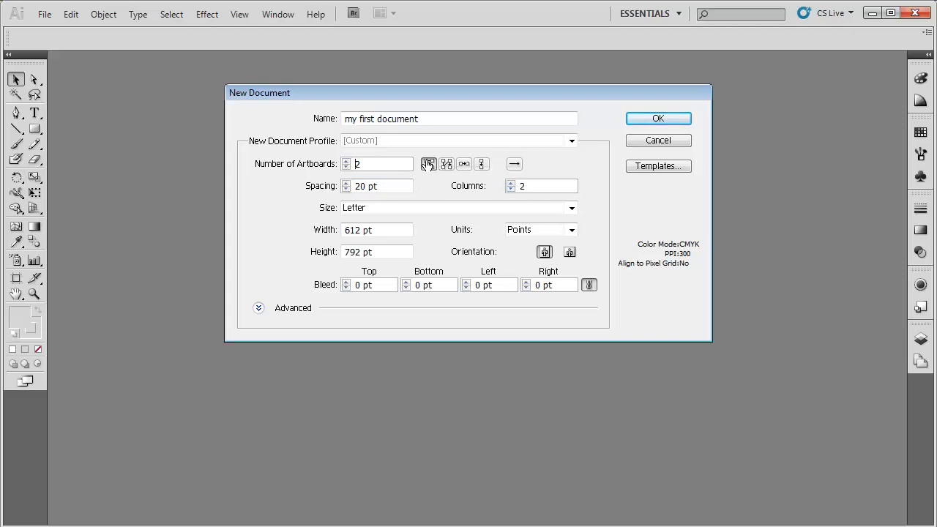
mouse_move(528, 167)
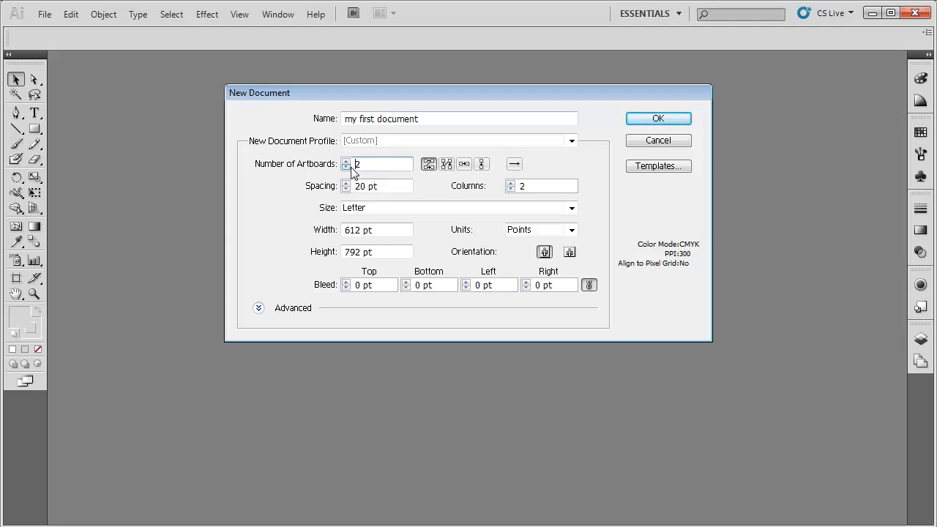
left_click(346, 167)
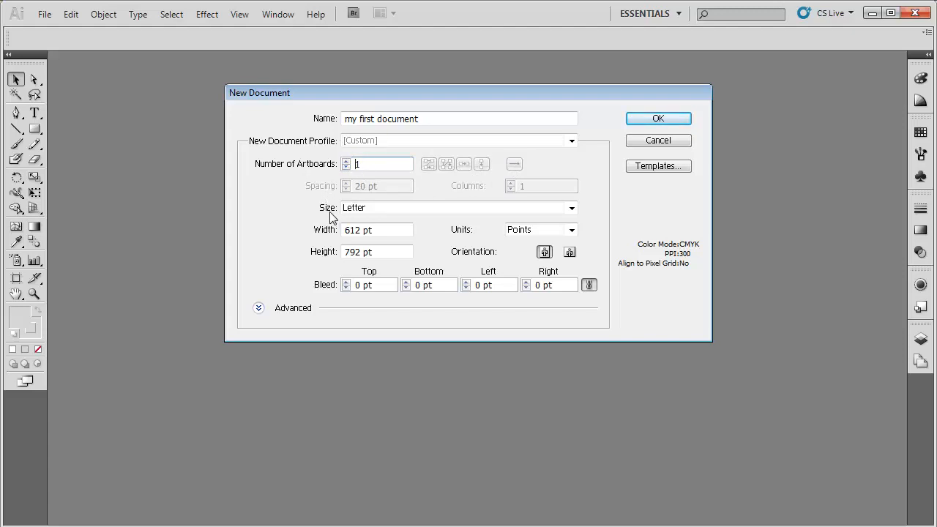
mouse_move(593, 214)
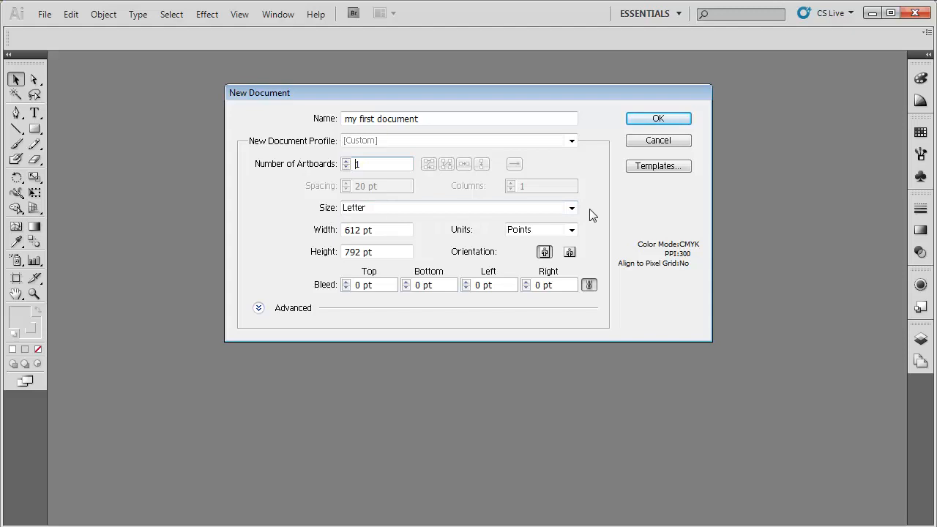
mouse_move(497, 219)
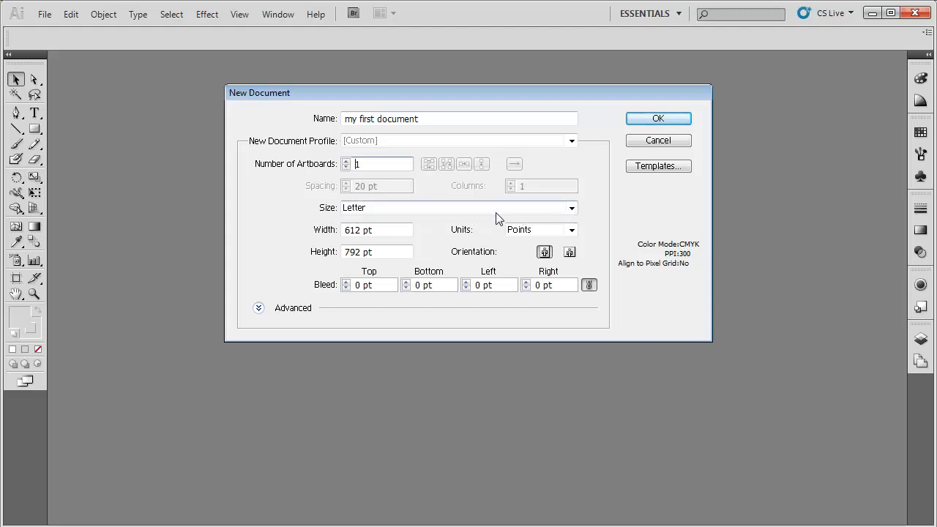
mouse_move(380, 219)
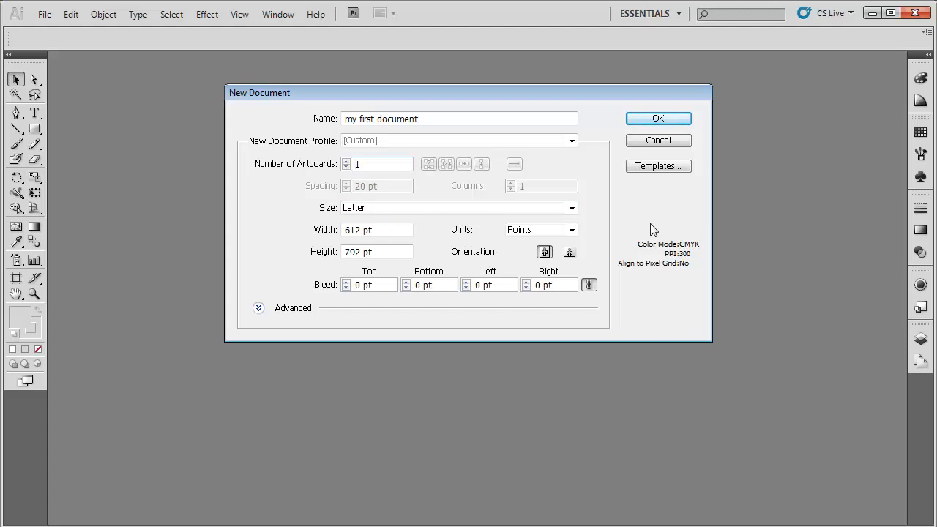
mouse_move(334, 214)
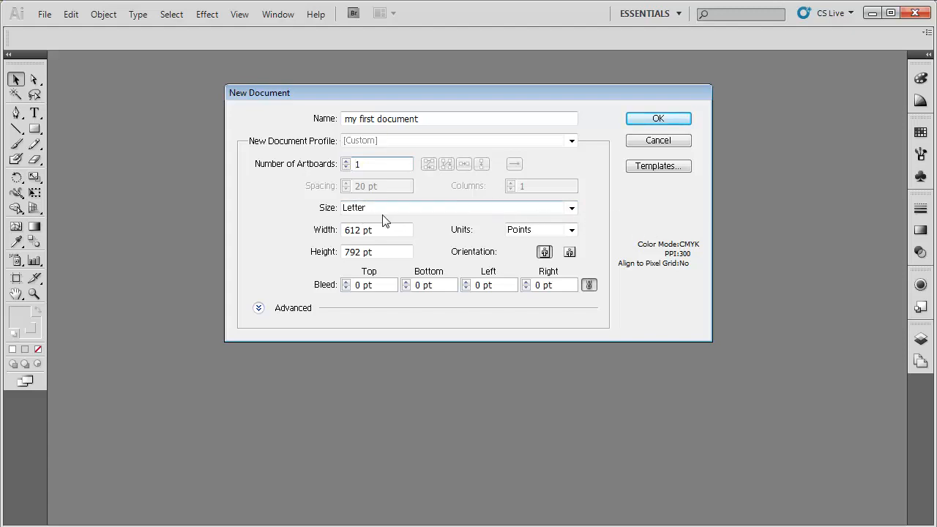
mouse_move(427, 220)
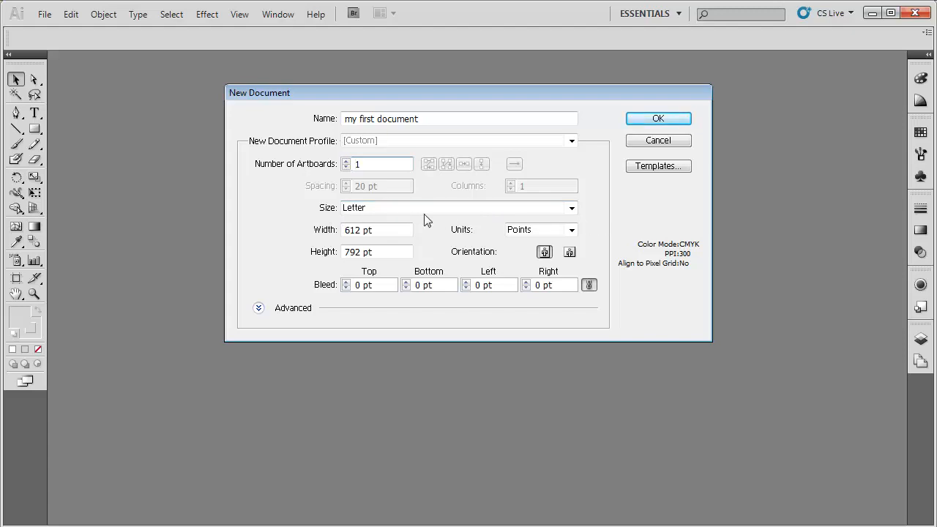
left_click(571, 208)
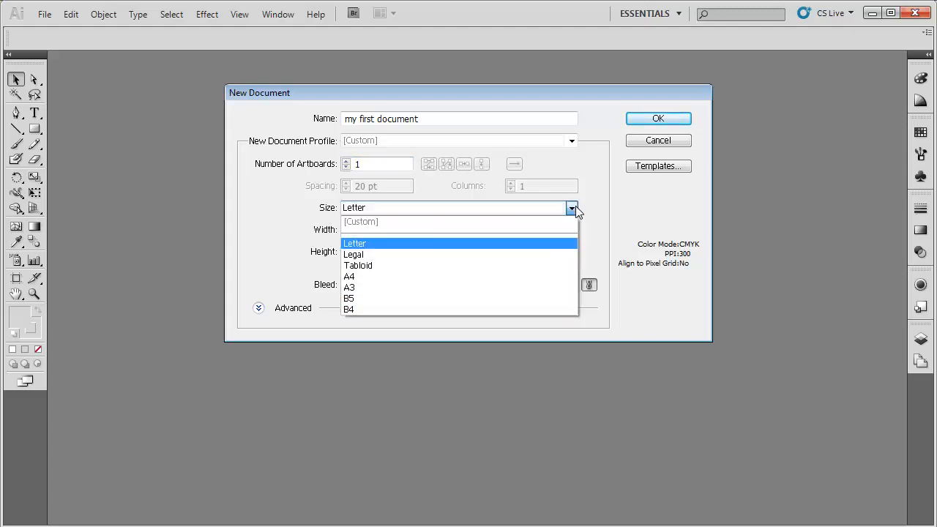
mouse_move(518, 286)
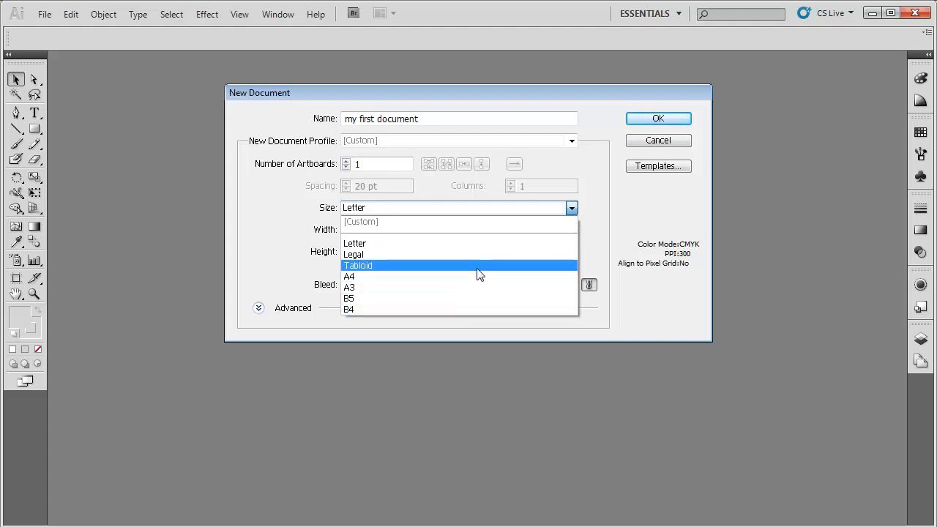
mouse_move(430, 227)
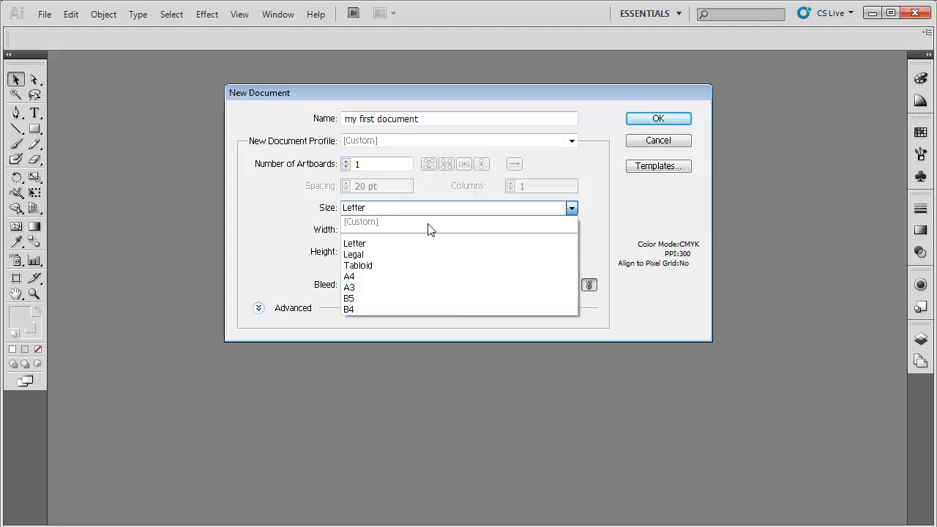
left_click(354, 243)
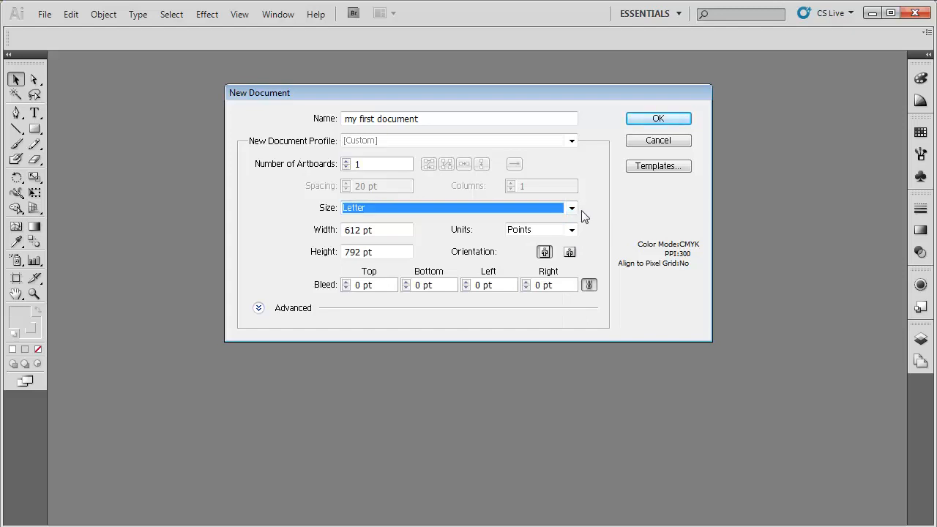
mouse_move(576, 207)
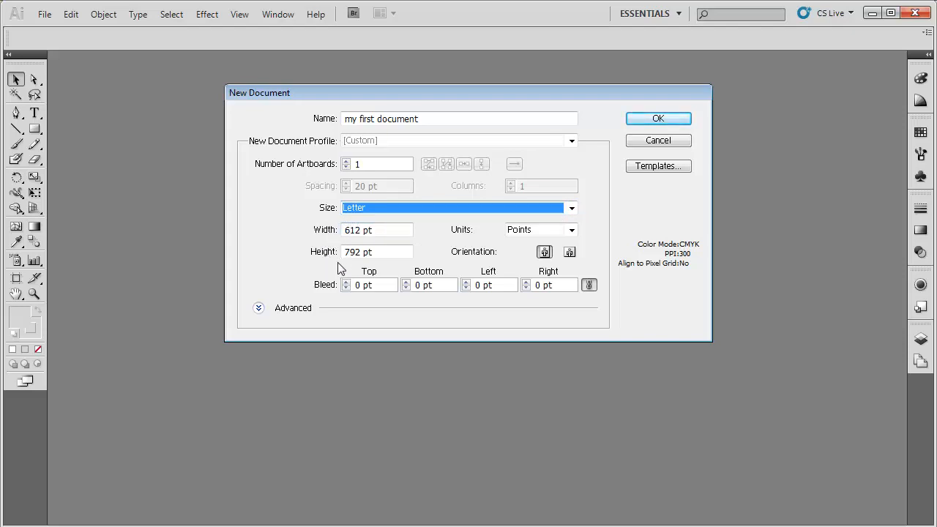
mouse_move(361, 228)
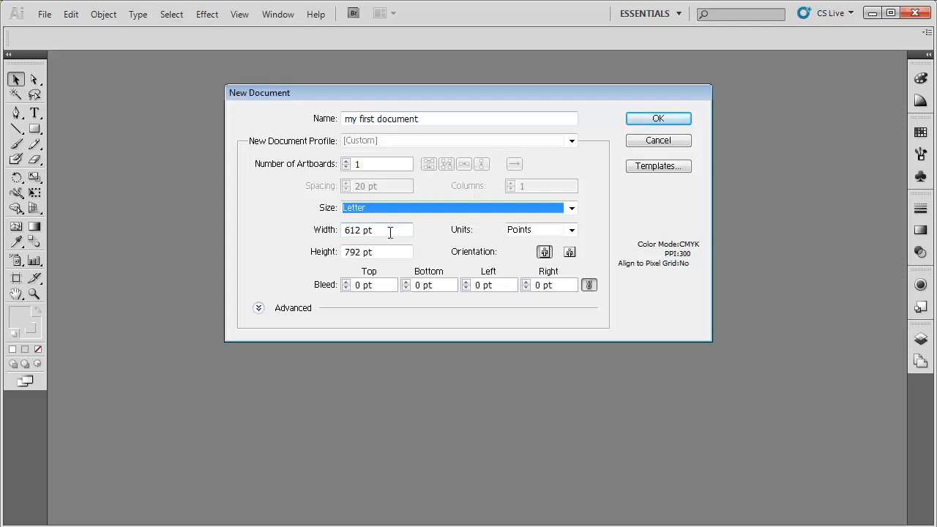
mouse_move(395, 265)
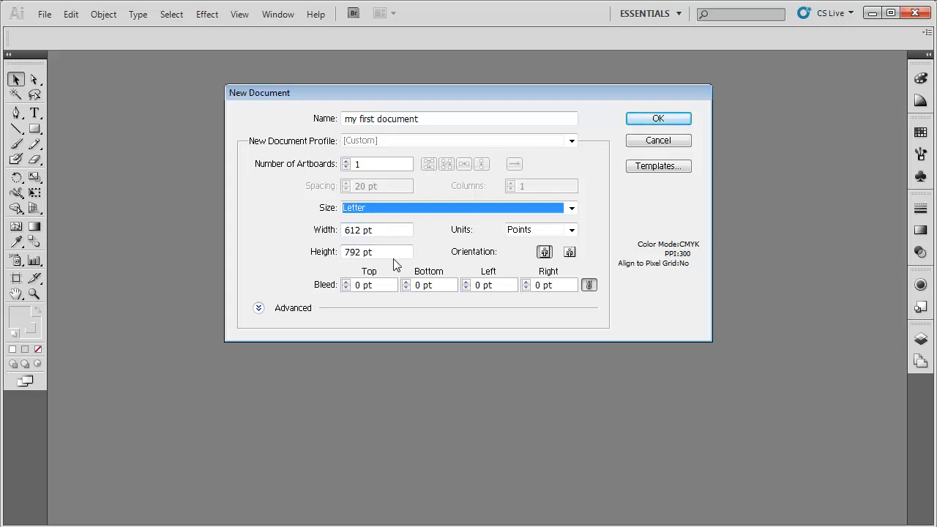
mouse_move(417, 259)
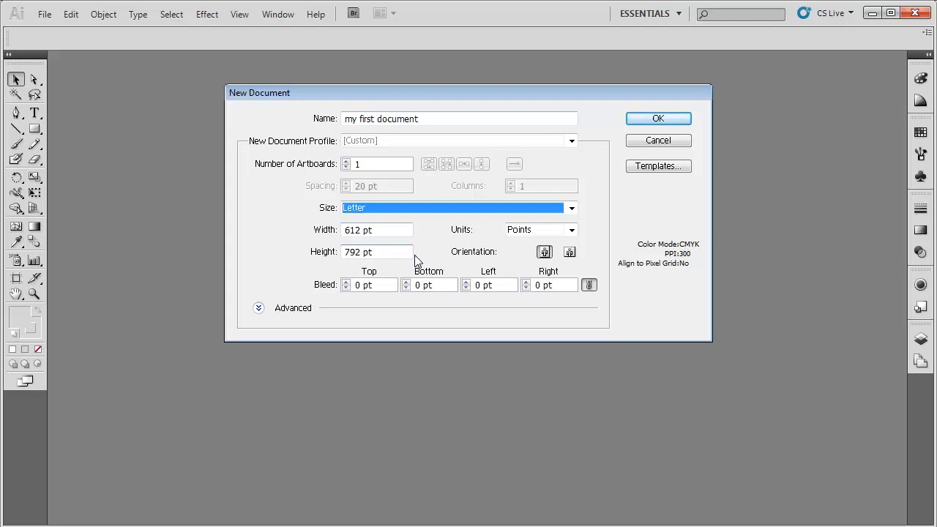
mouse_move(524, 238)
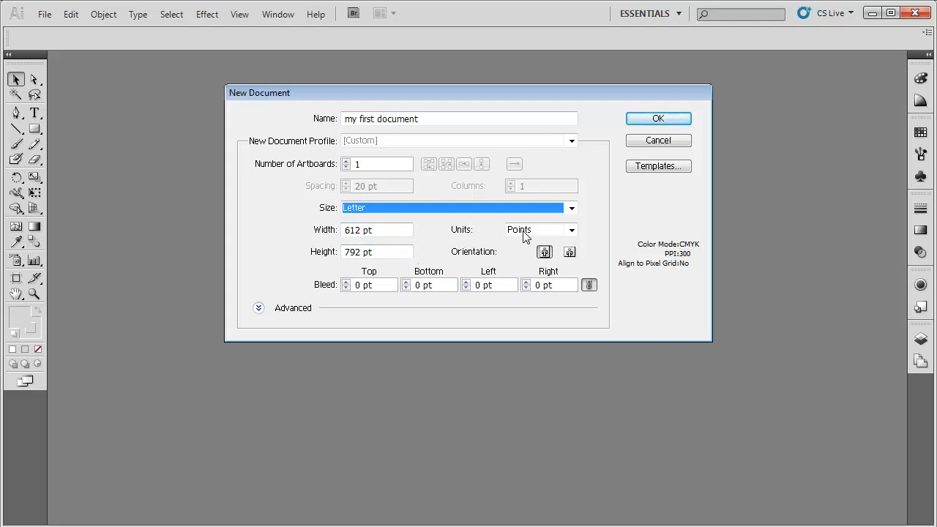
mouse_move(498, 231)
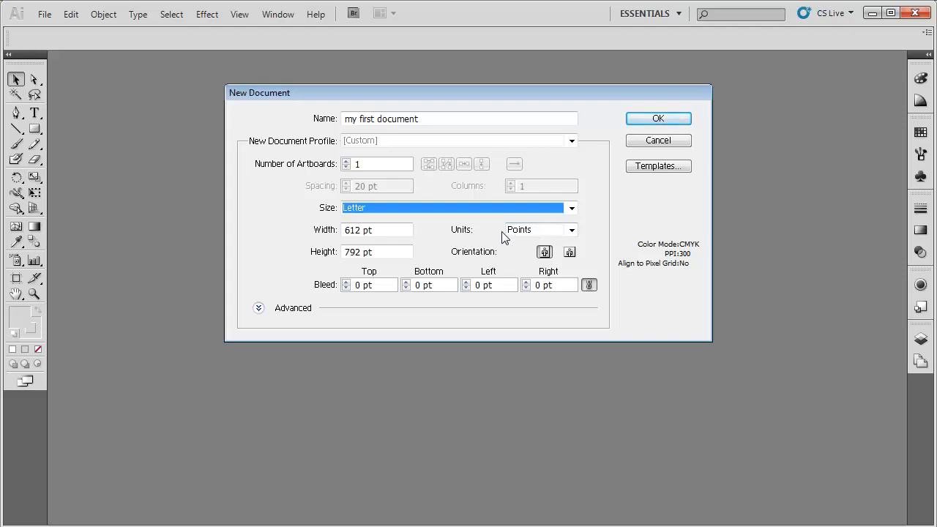
left_click(571, 228)
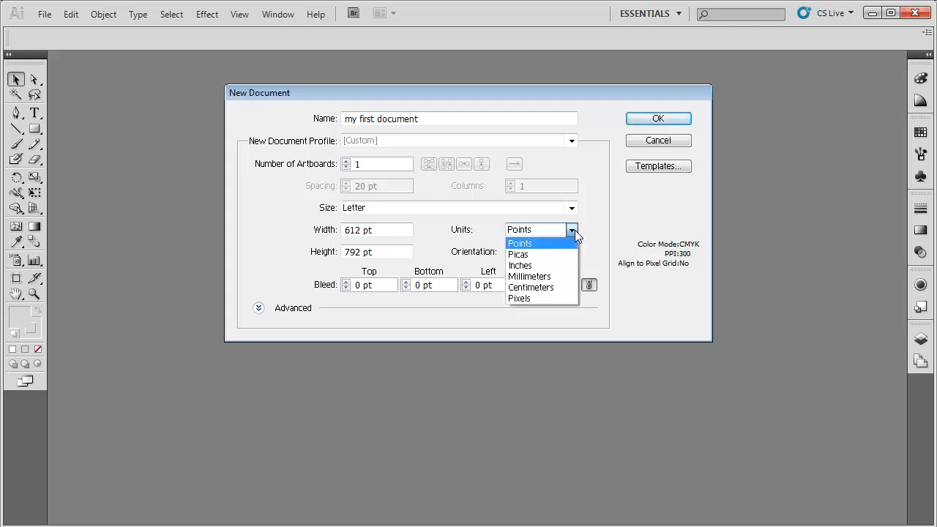
left_click(521, 265)
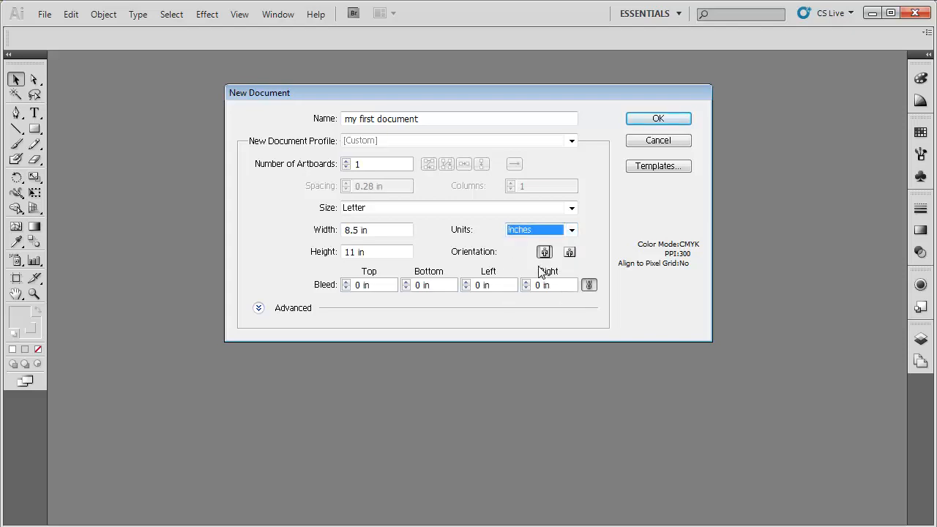
left_click(571, 228)
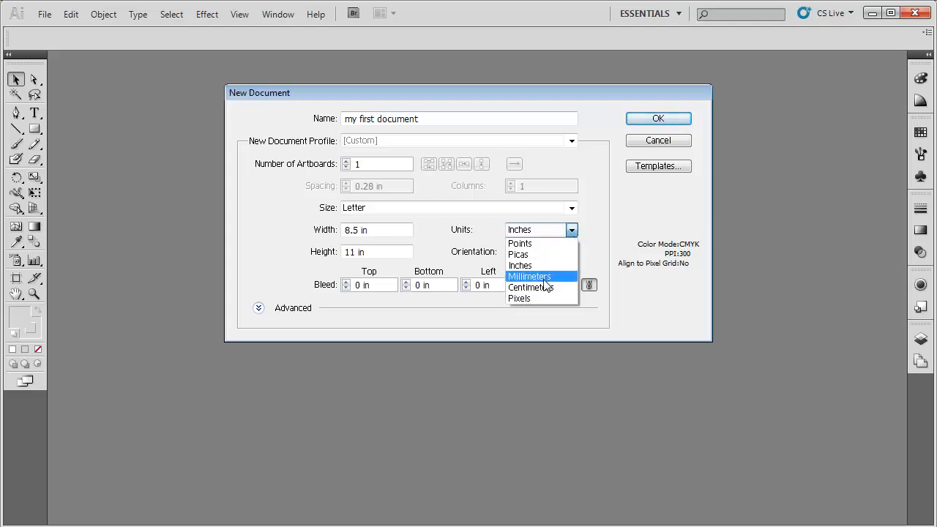
mouse_move(541, 293)
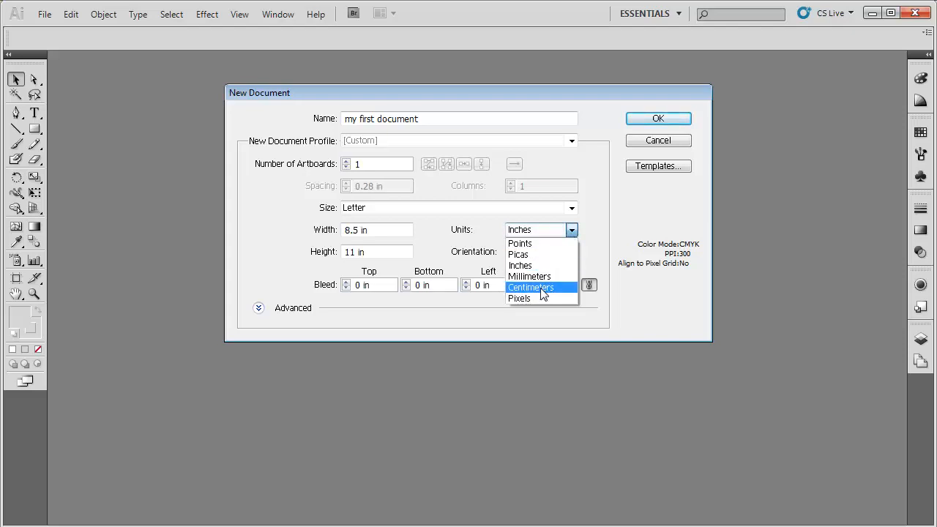
mouse_move(531, 265)
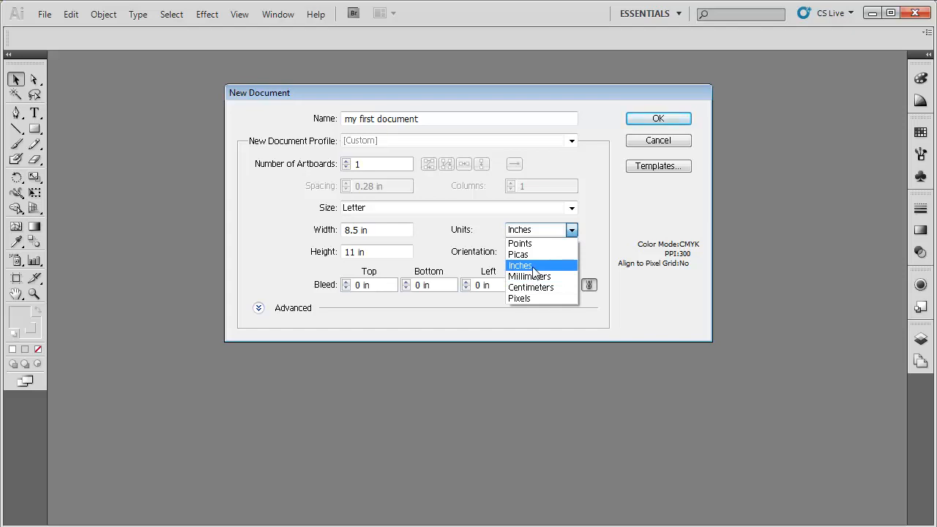
left_click(522, 265)
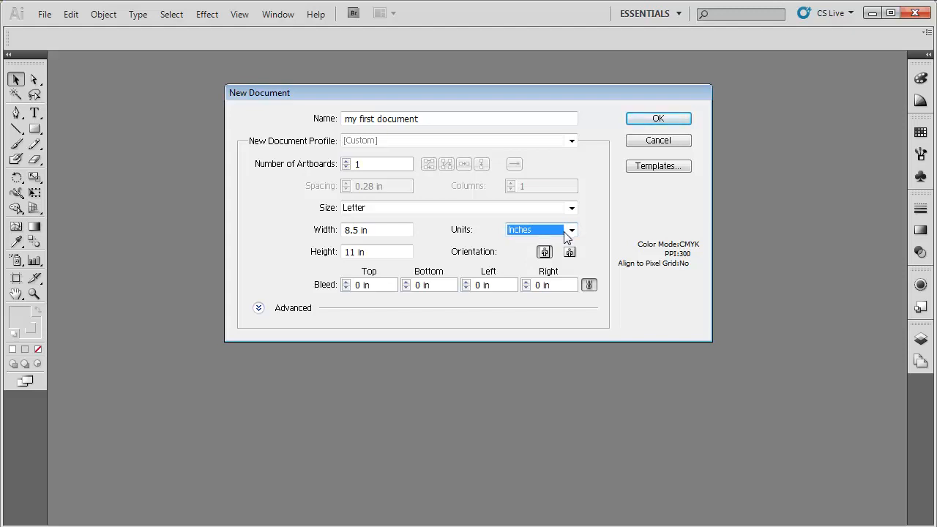
mouse_move(583, 237)
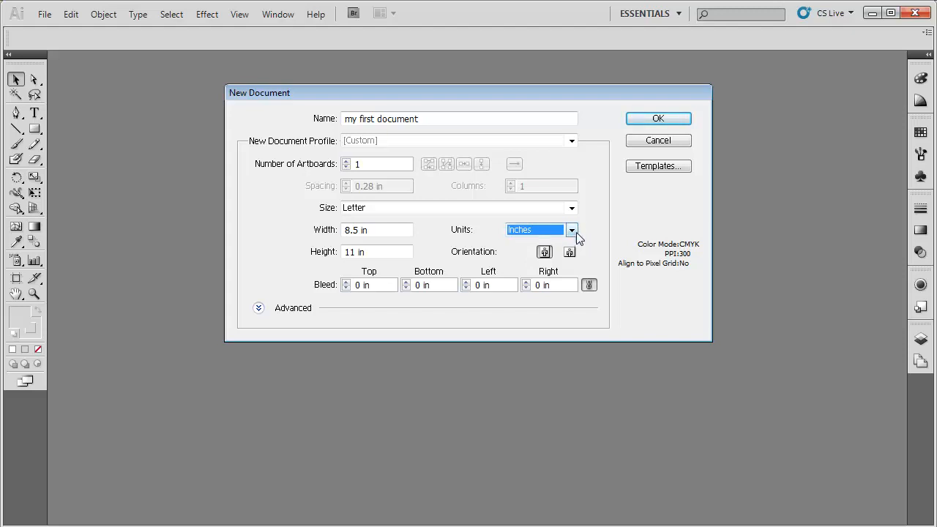
mouse_move(581, 235)
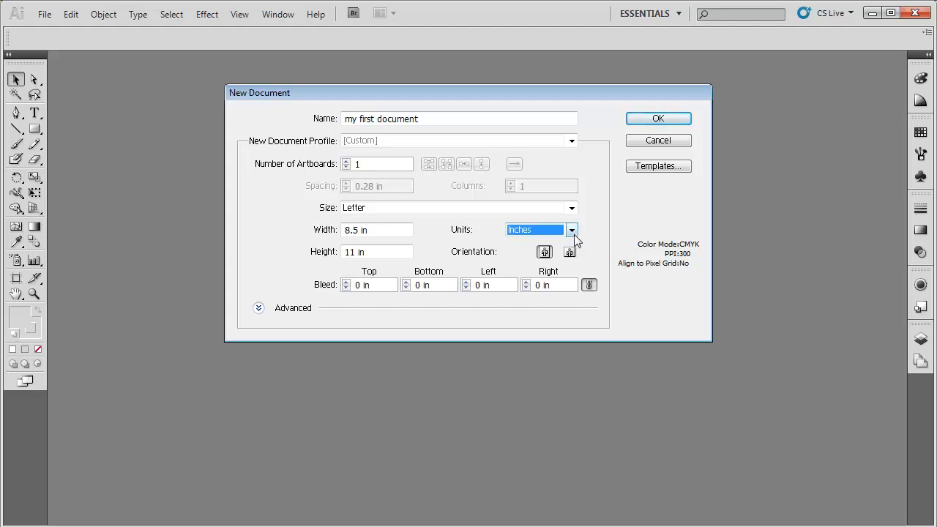
left_click(571, 228)
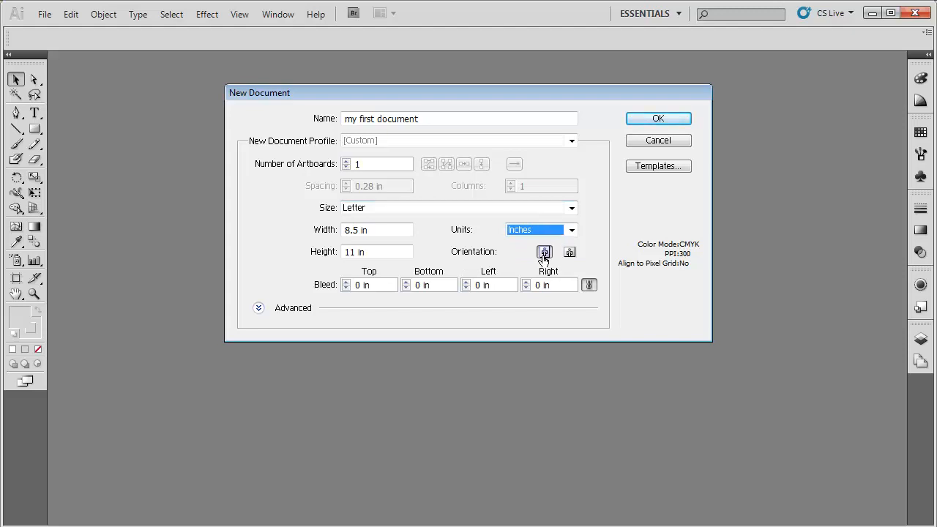
left_click(568, 252)
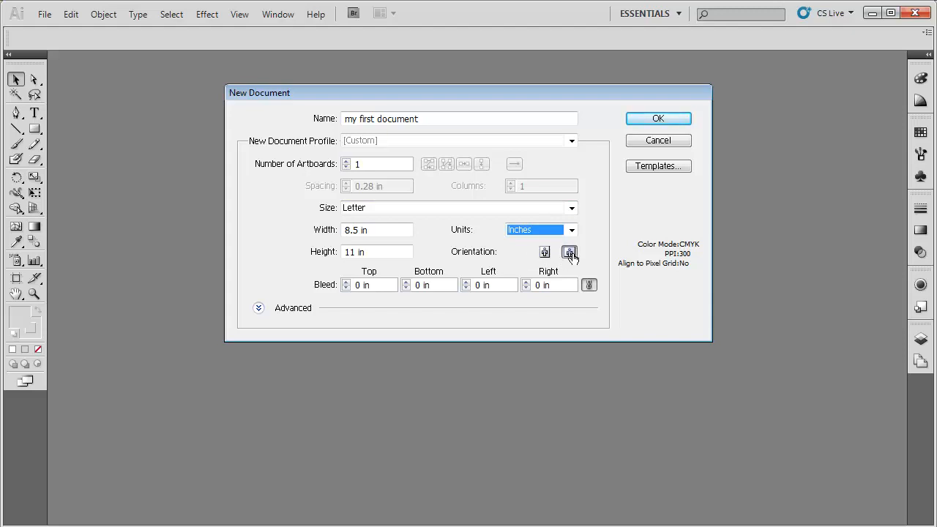
left_click(570, 252)
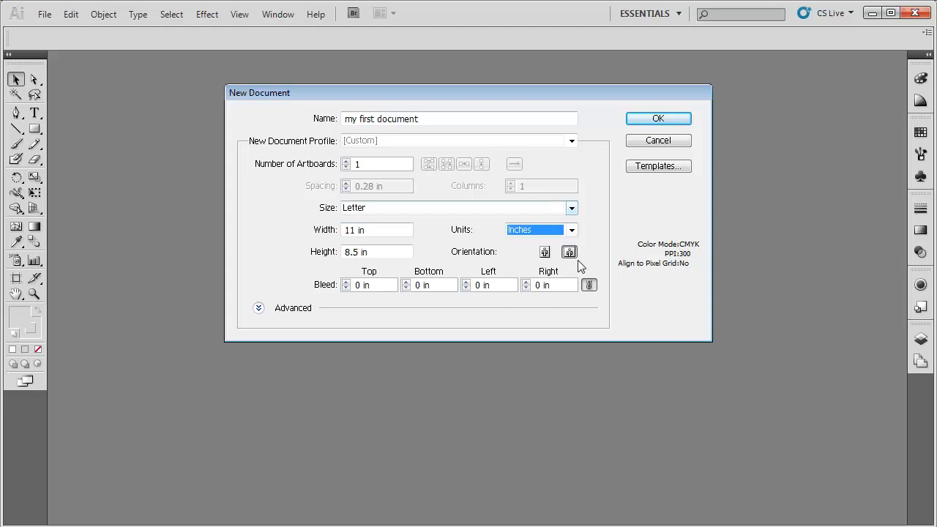
left_click(544, 252)
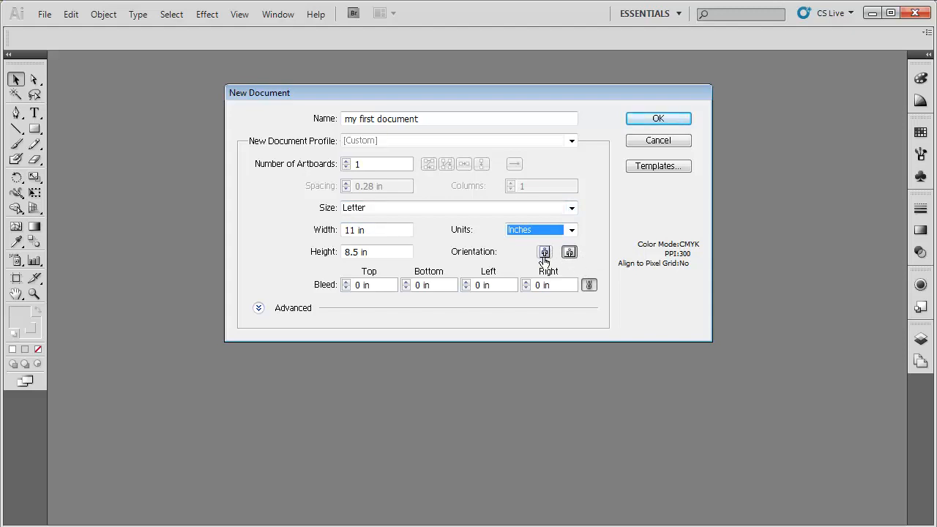
left_click(543, 251)
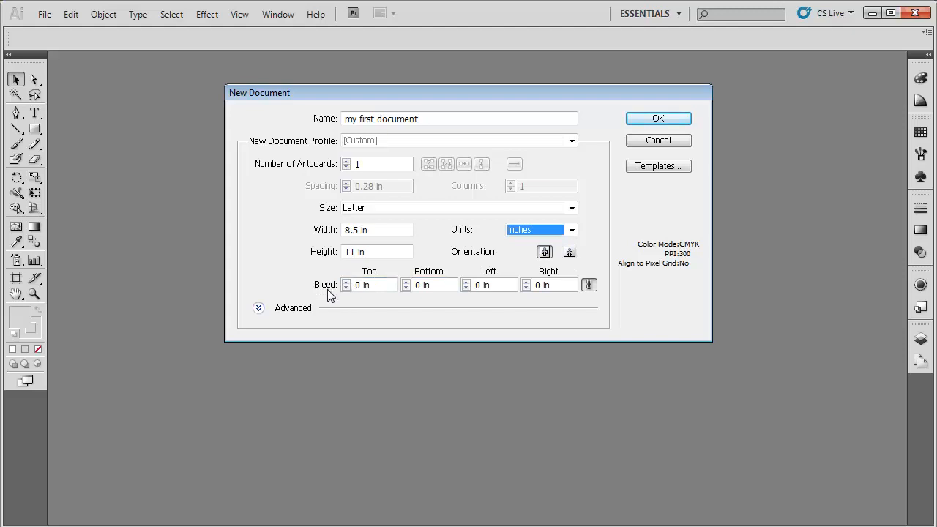
mouse_move(341, 292)
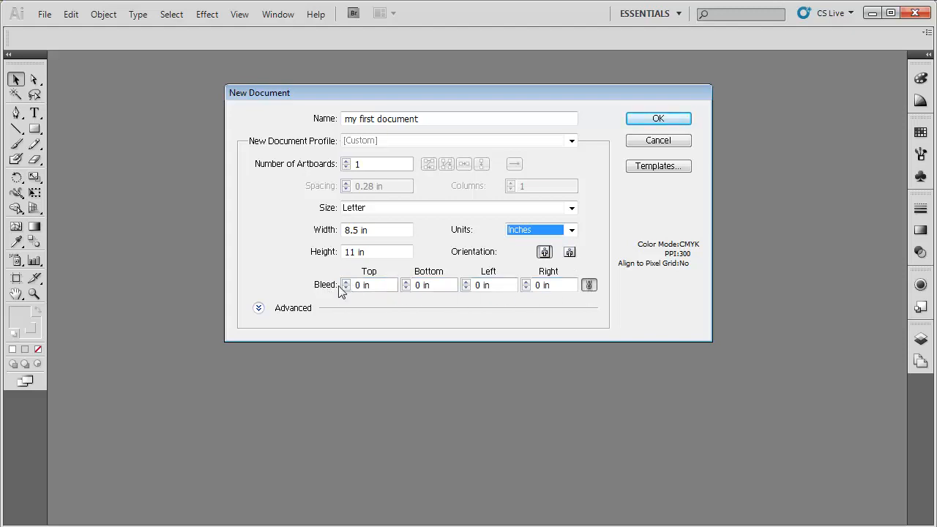
mouse_move(603, 304)
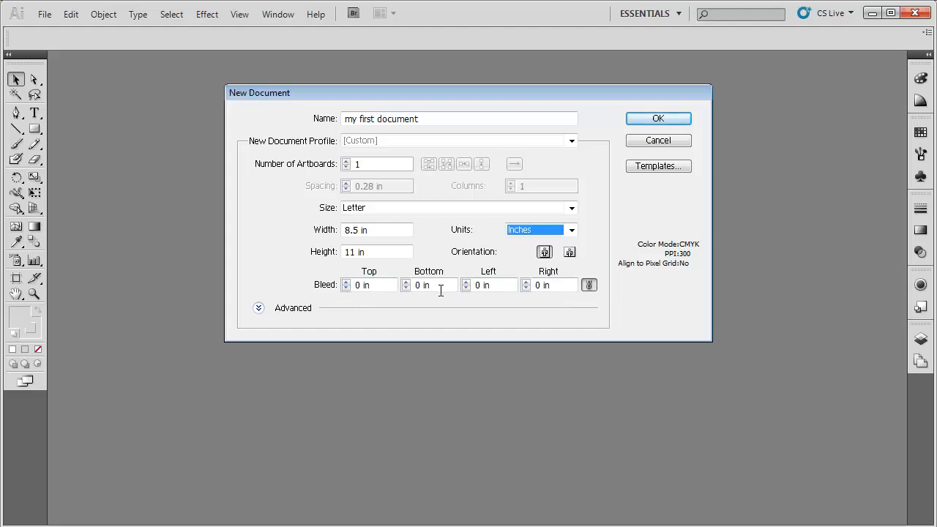
left_click(257, 307)
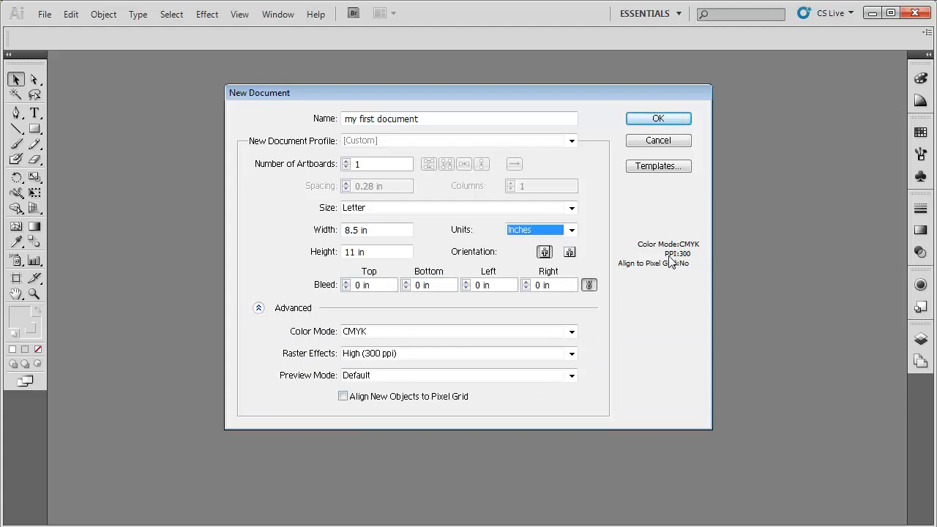
mouse_move(685, 267)
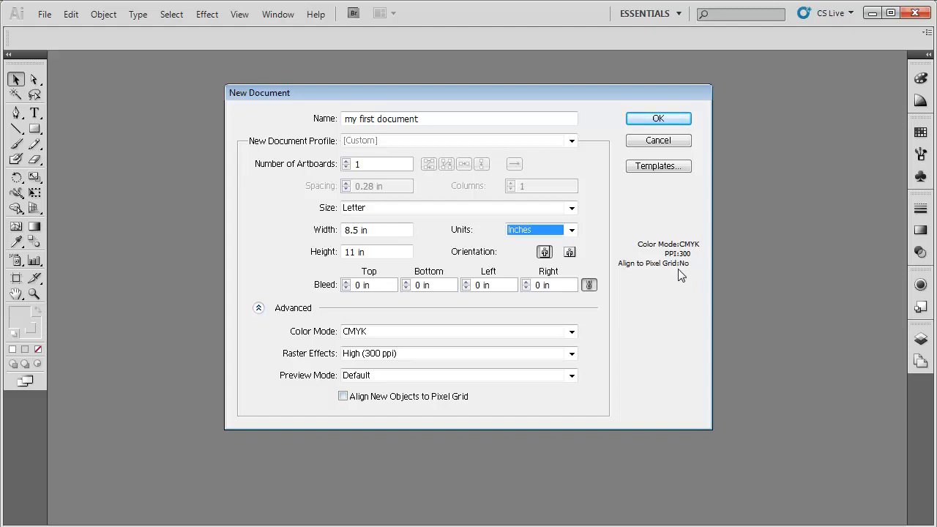
left_click(571, 331)
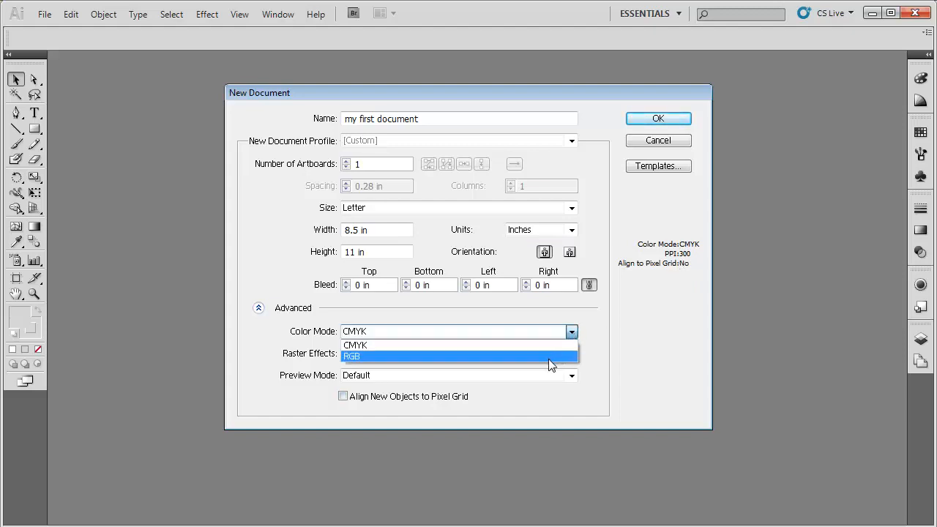
left_click(352, 356)
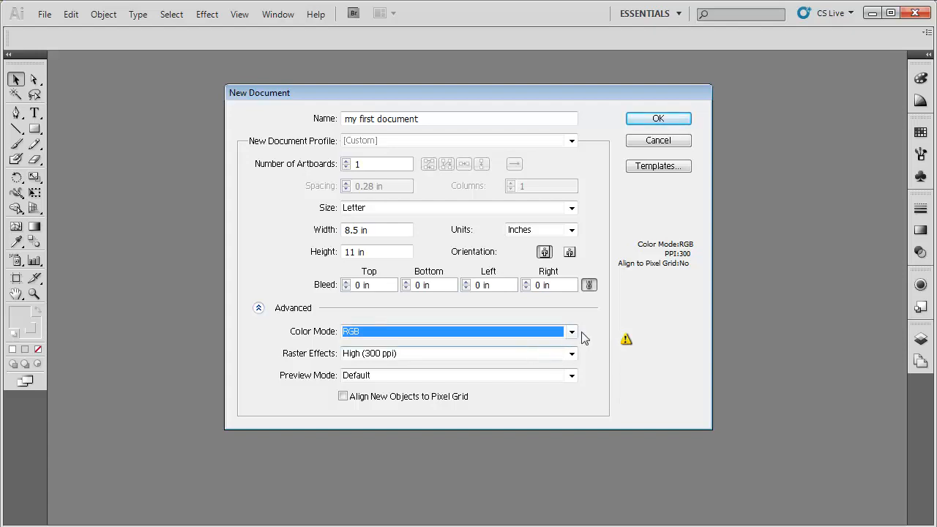
left_click(571, 331)
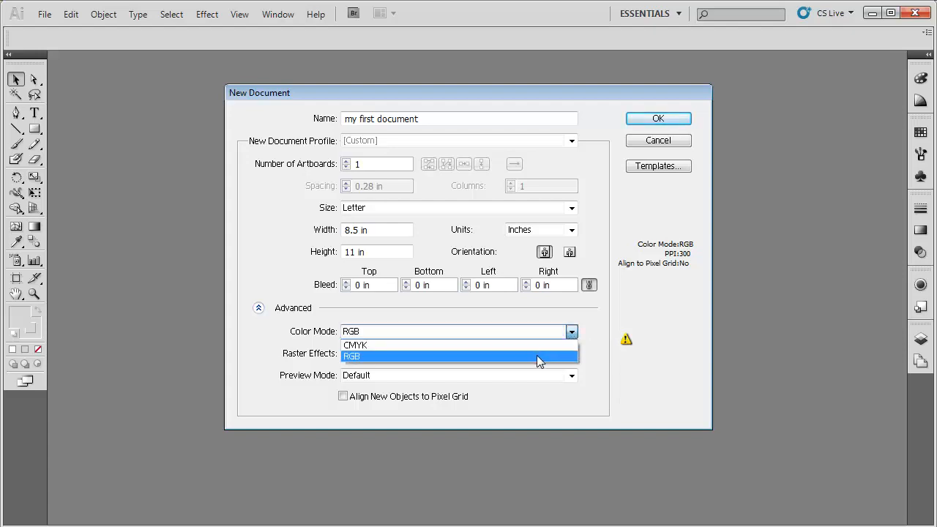
mouse_move(539, 349)
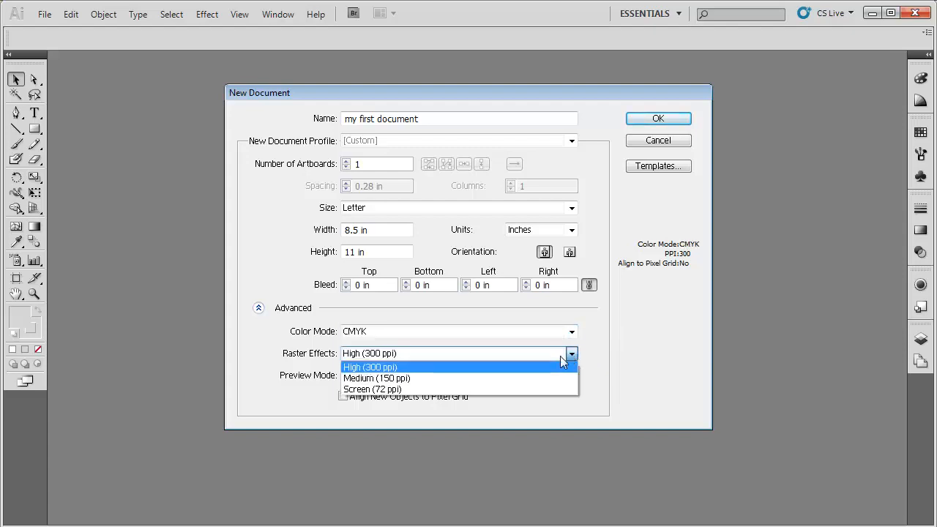
left_click(376, 378)
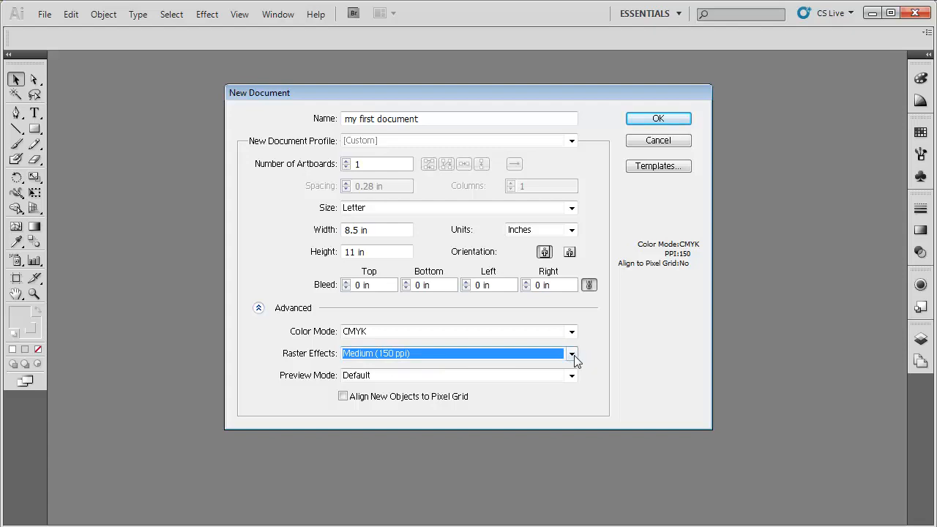
left_click(571, 353)
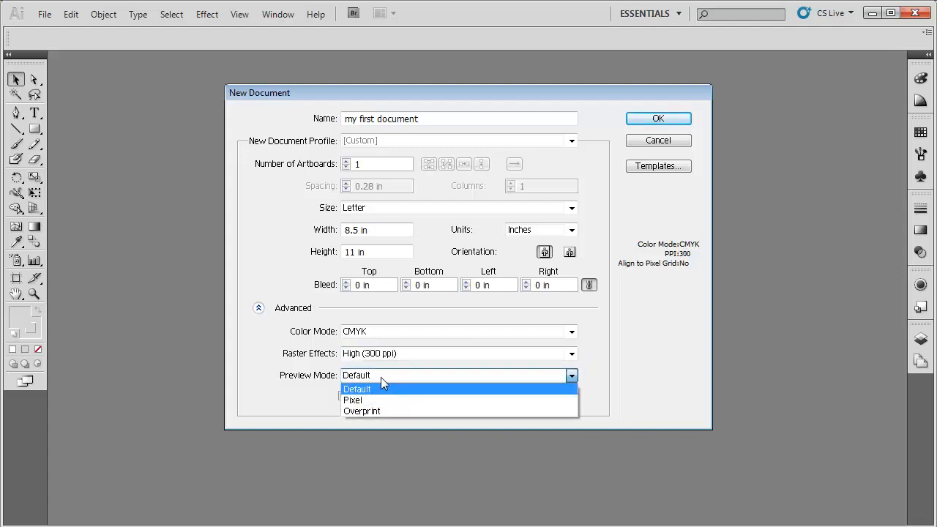
left_click(358, 388)
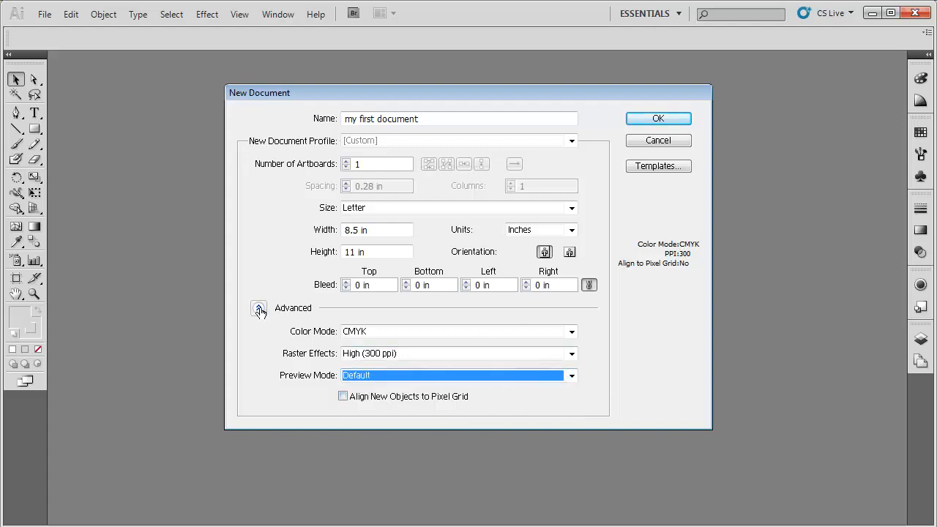
left_click(258, 308)
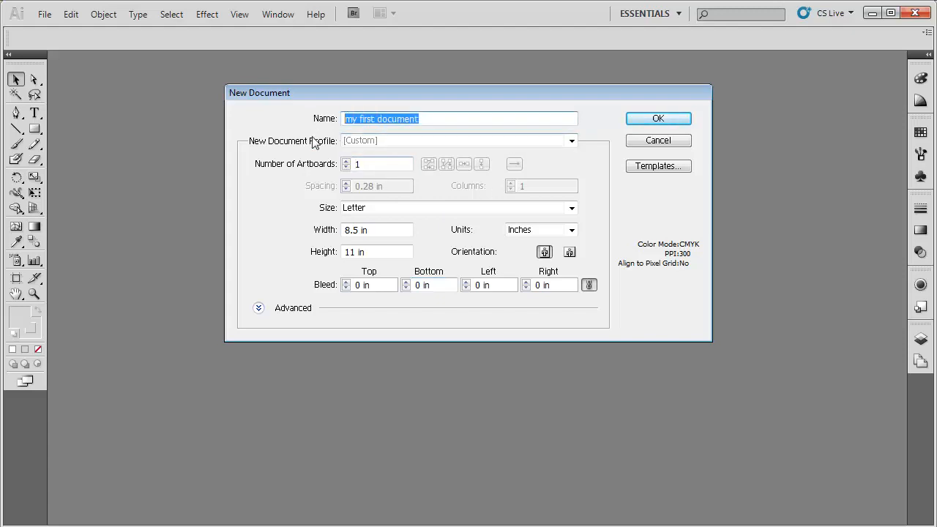
- Choose the Print profile again, giving a 612 × 792 pt Letter page
left_click(571, 141)
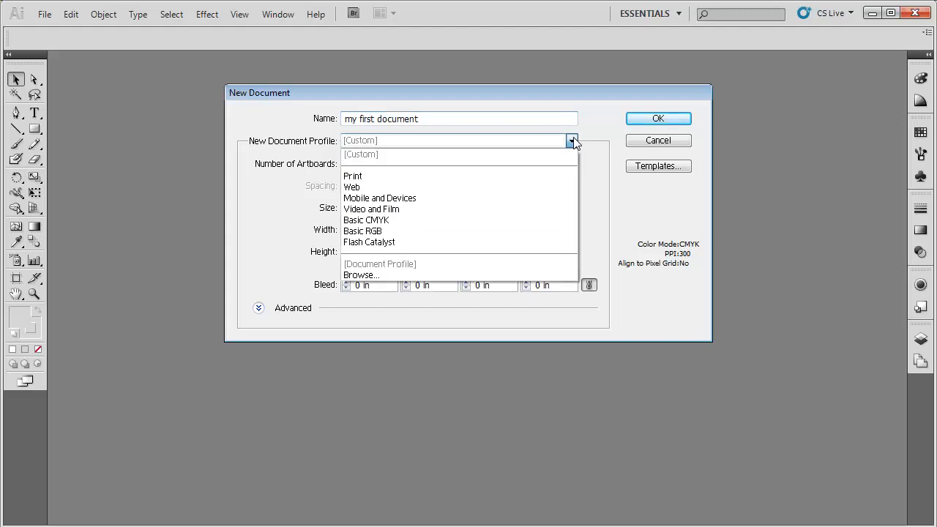
left_click(351, 175)
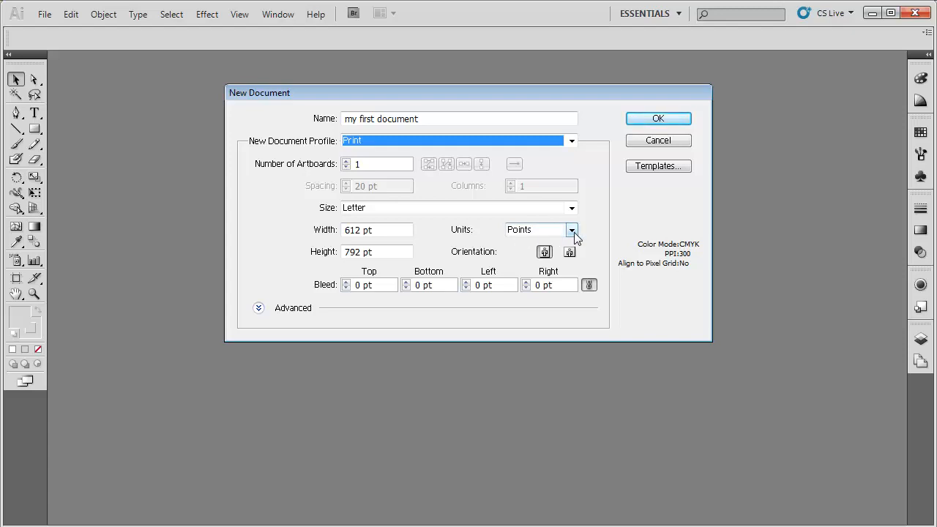
left_click(571, 230)
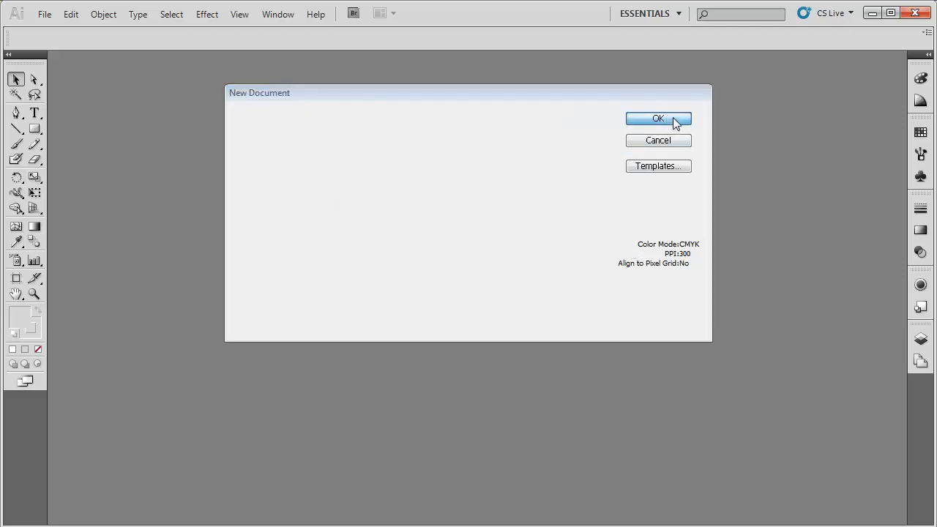
- Create the document so the blank 'my first document' artboard opens
left_click(659, 118)
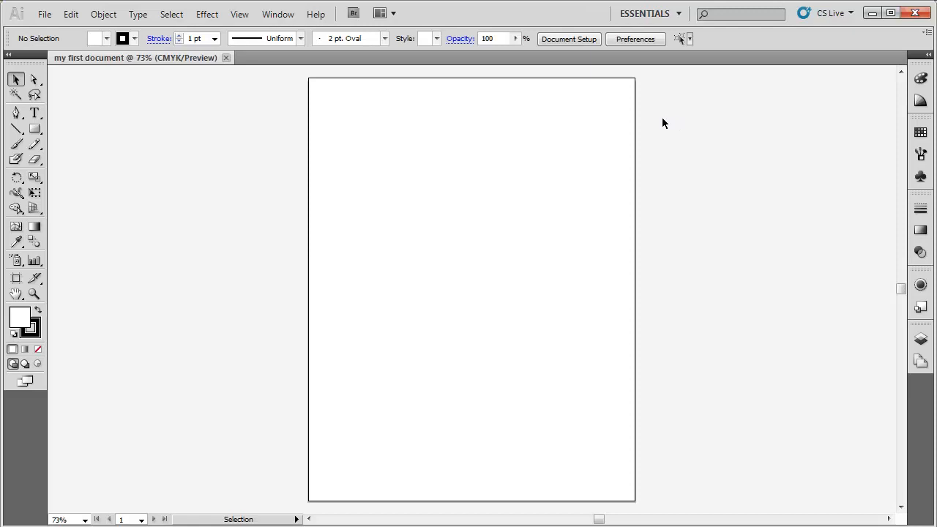
mouse_move(291, 334)
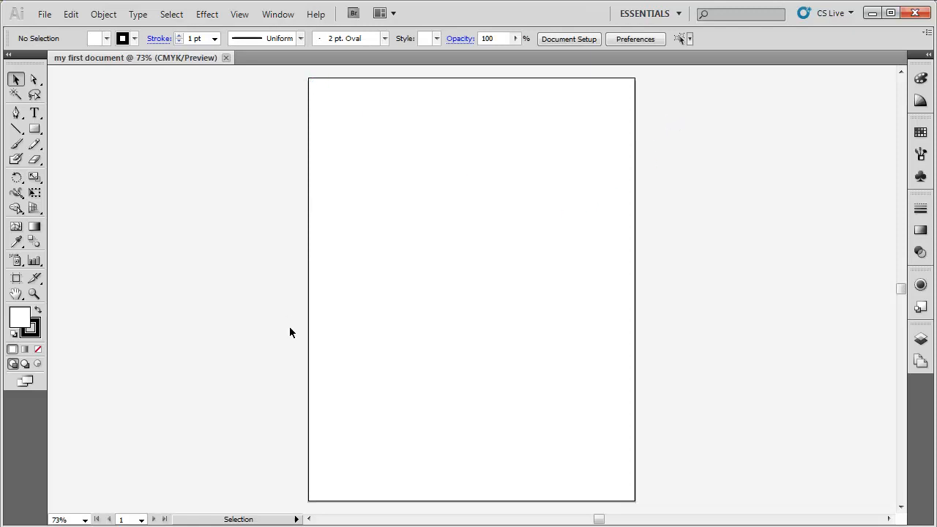
mouse_move(622, 145)
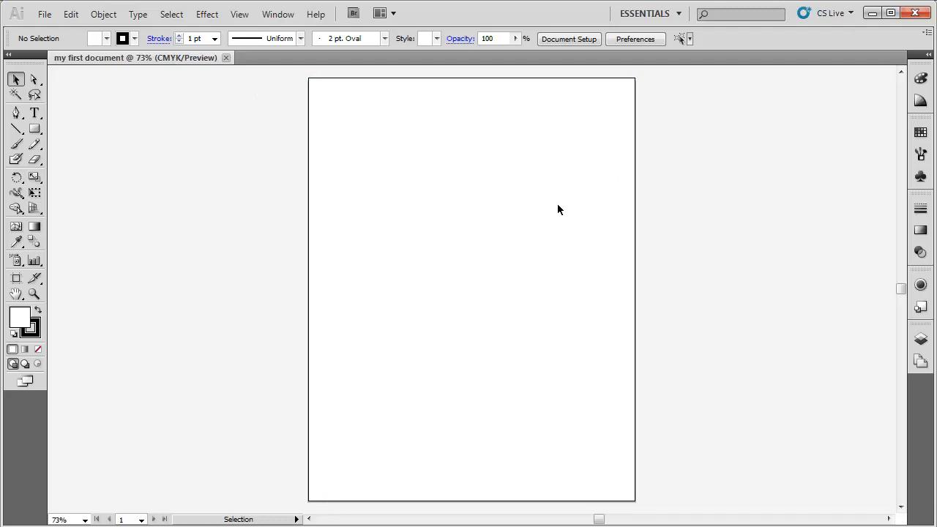
mouse_move(536, 165)
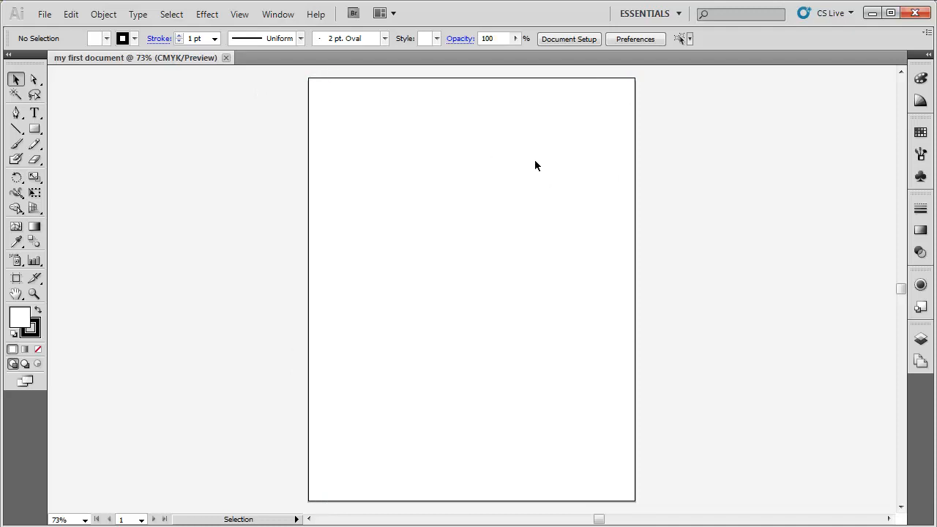